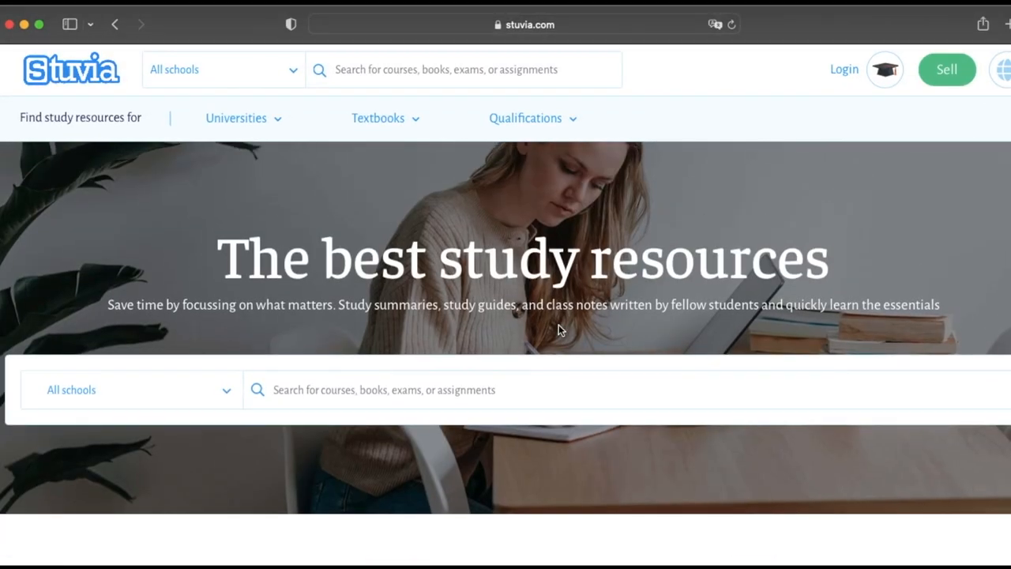
Step: Scroll the Stuvia homepage past the subjects and selling-pitch sections
scroll("down", 3)
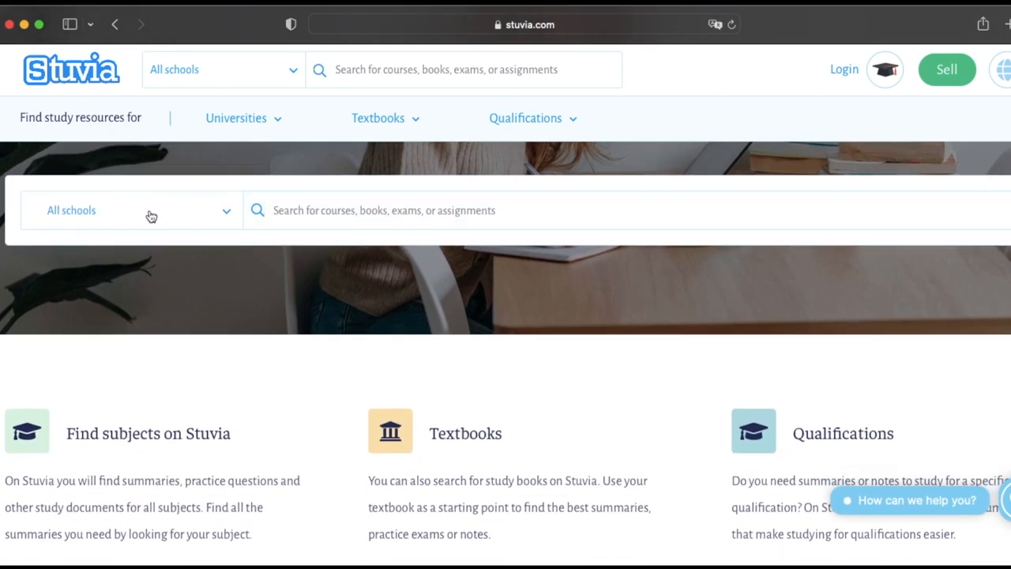
scroll("down", 3)
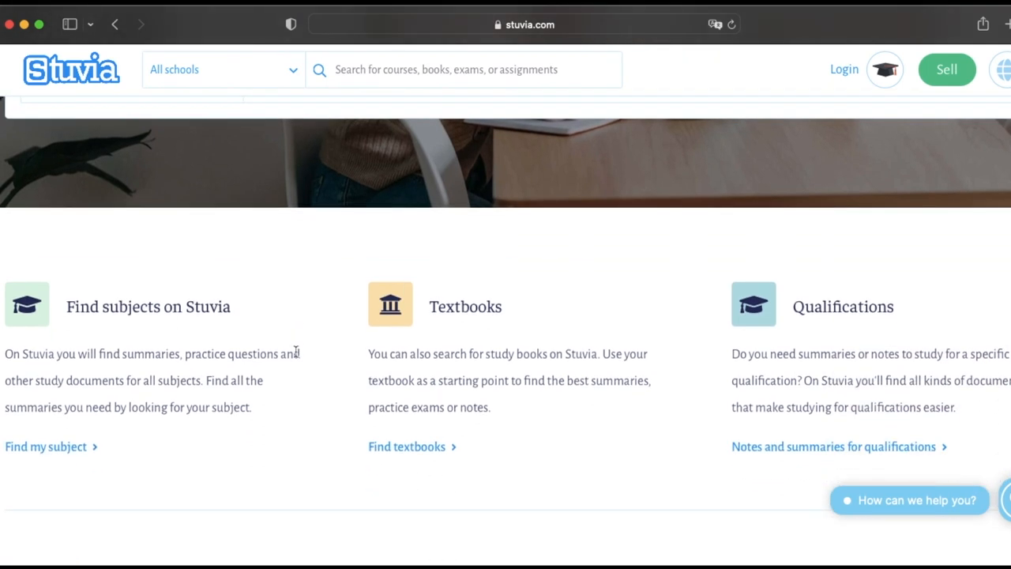
mouse_move(253, 323)
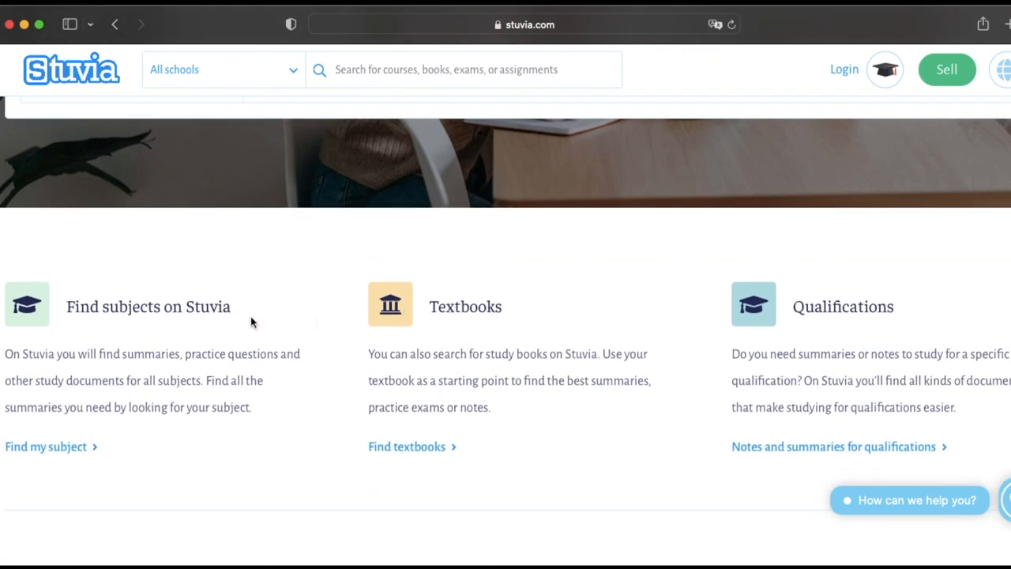
scroll("down", 3)
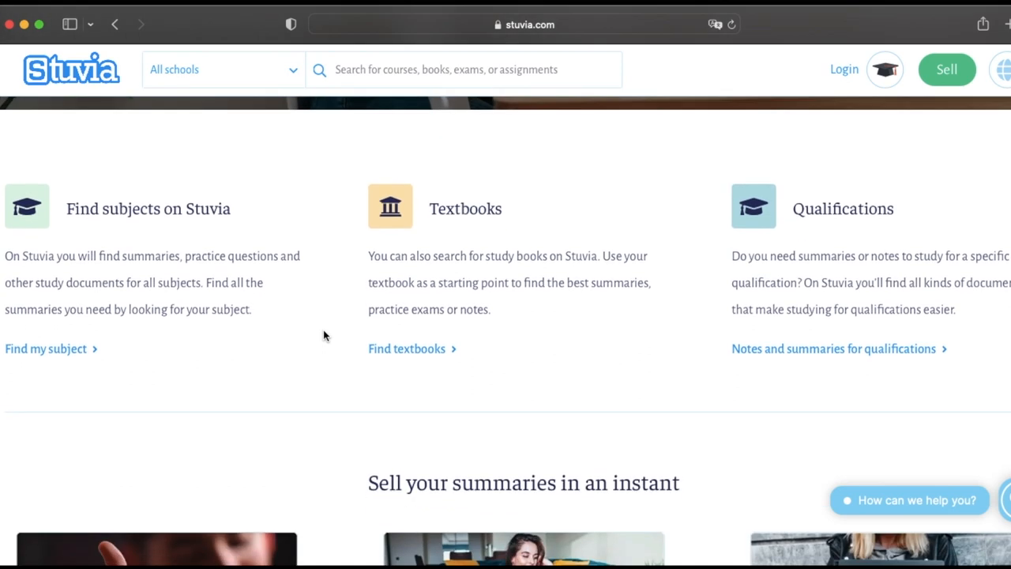
scroll("down", 3)
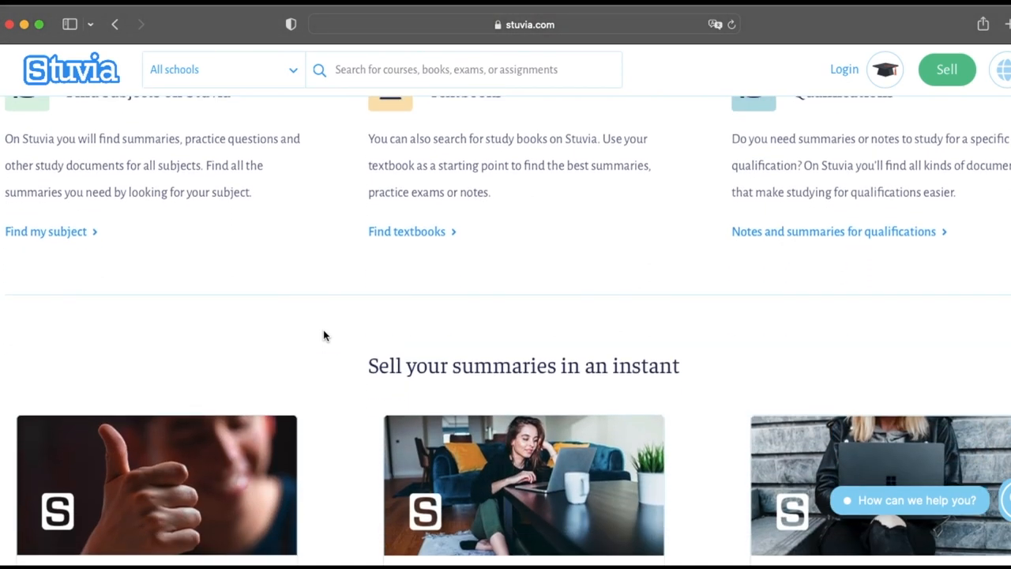
scroll("down", 3)
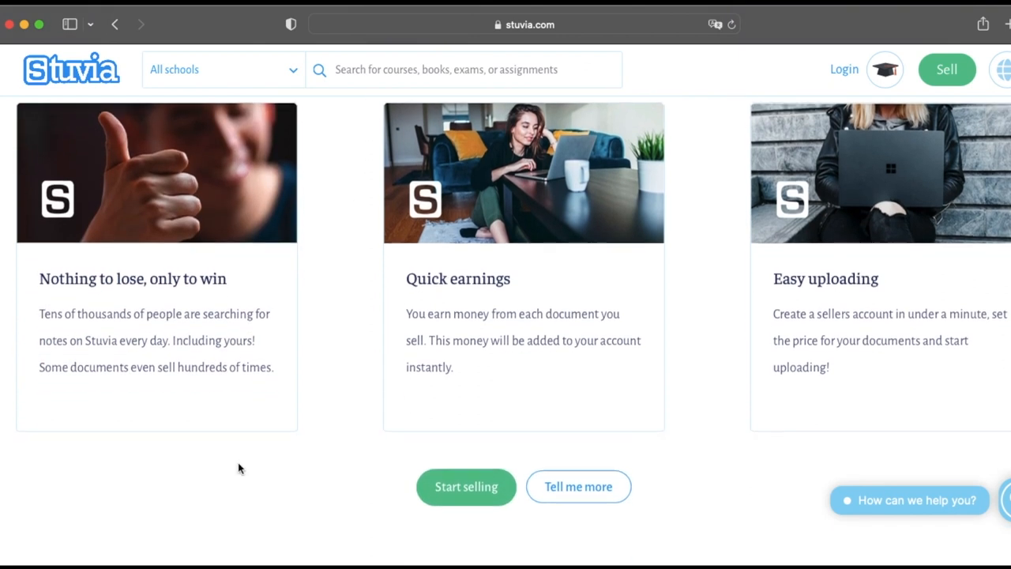
Step: Continue past the textbook summaries down to the New Notes list of recent uploads
scroll("down", 3)
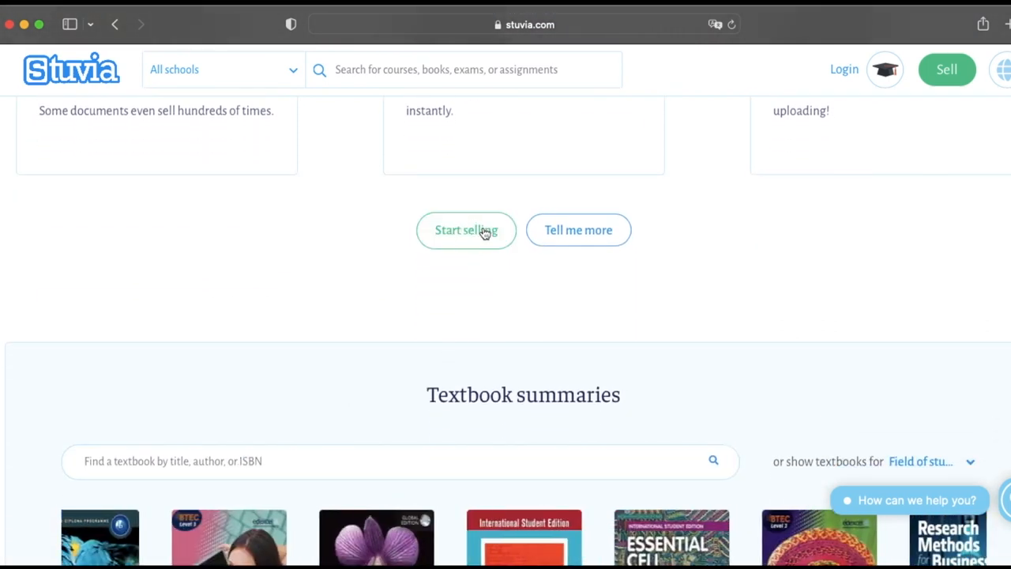
scroll("down", 3)
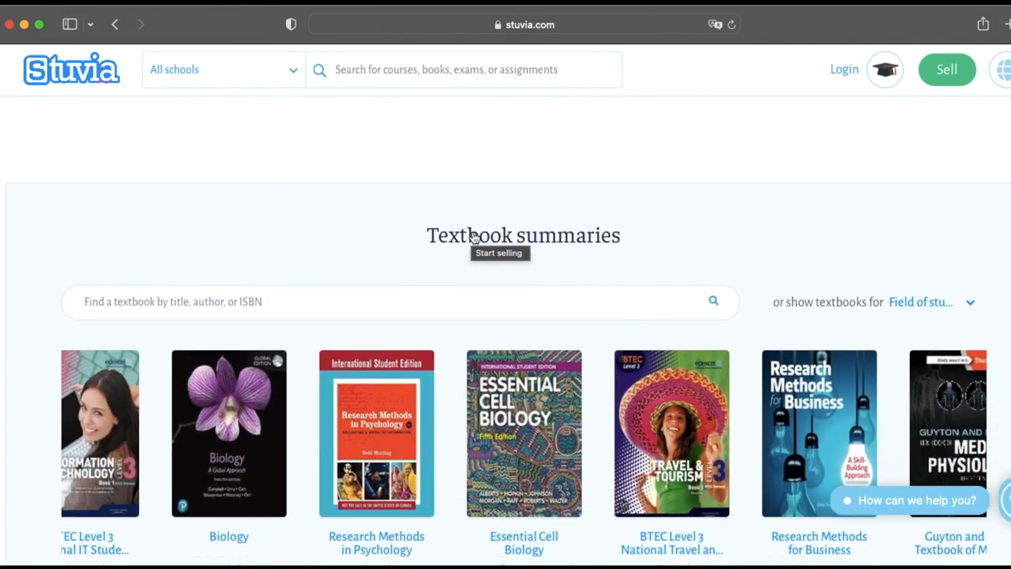
scroll("down", 3)
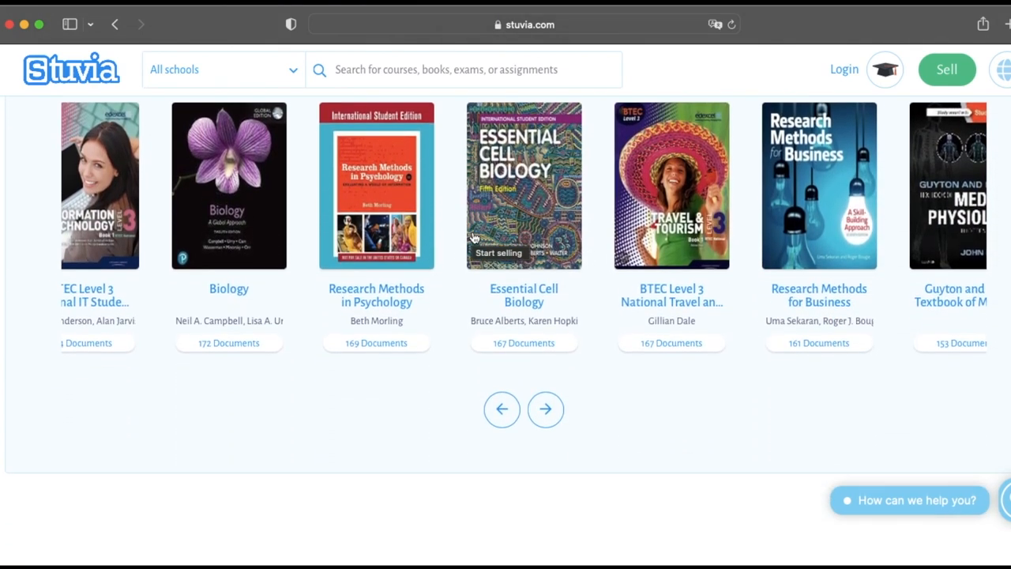
scroll("down", 3)
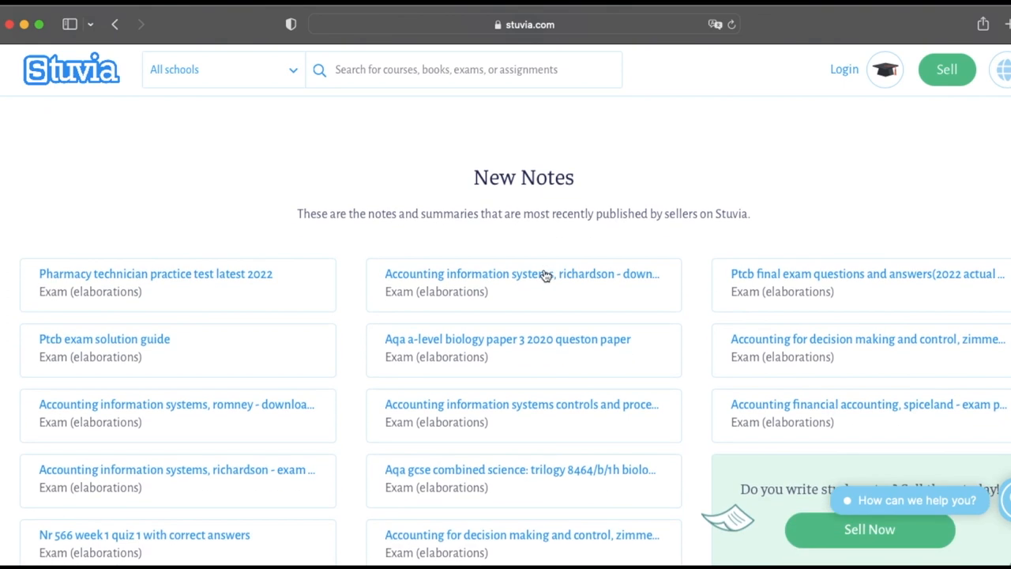
scroll("down", 3)
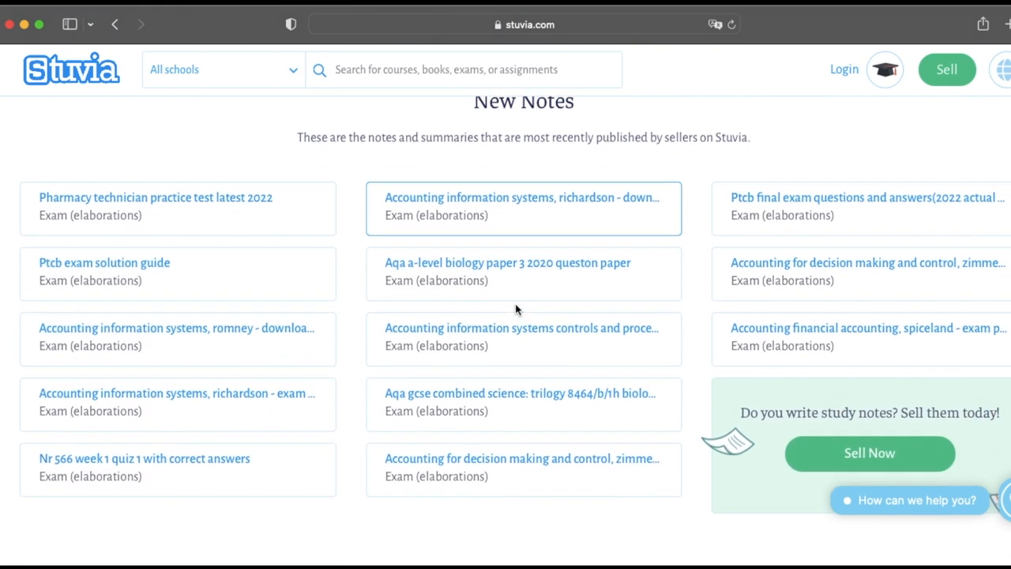
scroll("down", 3)
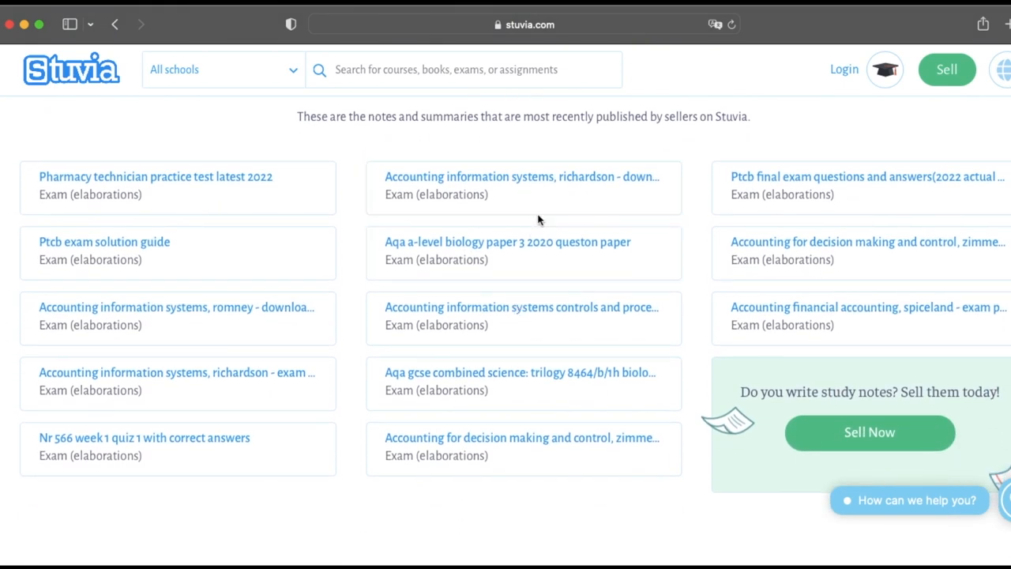
Step: View the Accounting Information Systems (Richardson) solutions manual listing down to its preview pages
left_click(519, 177)
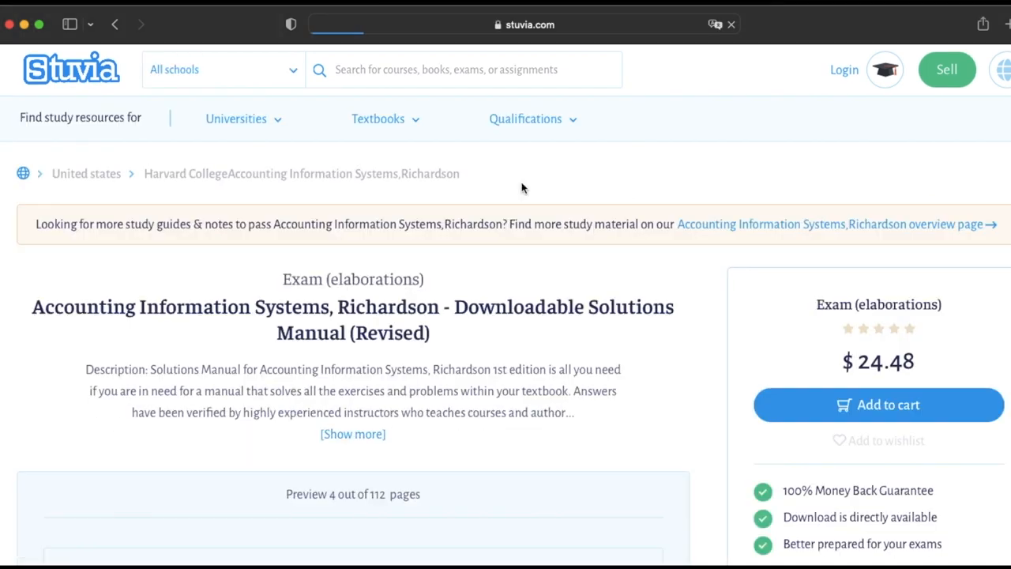
scroll("down", 3)
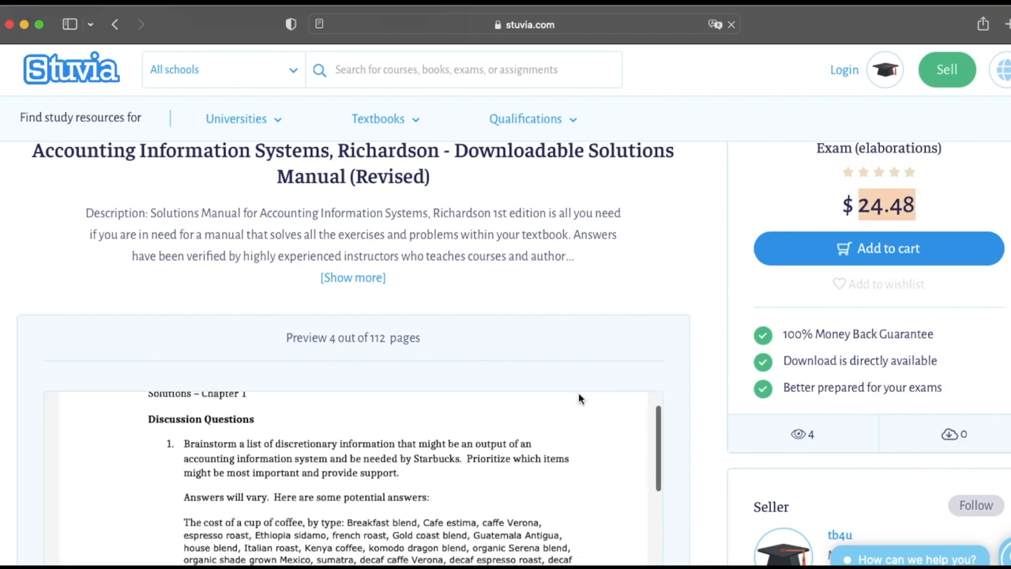
scroll("down", 3)
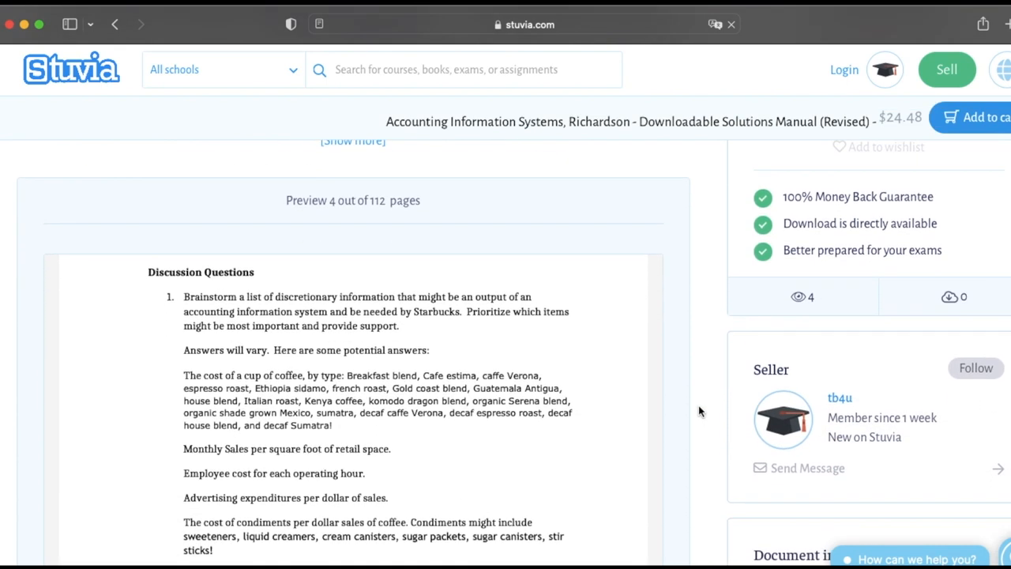
scroll("down", 3)
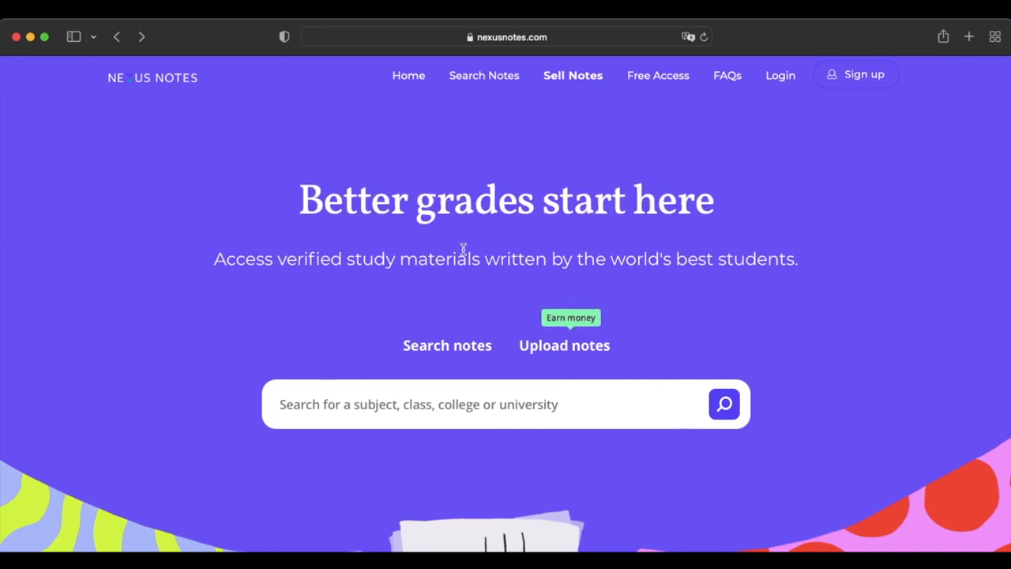
mouse_move(577, 328)
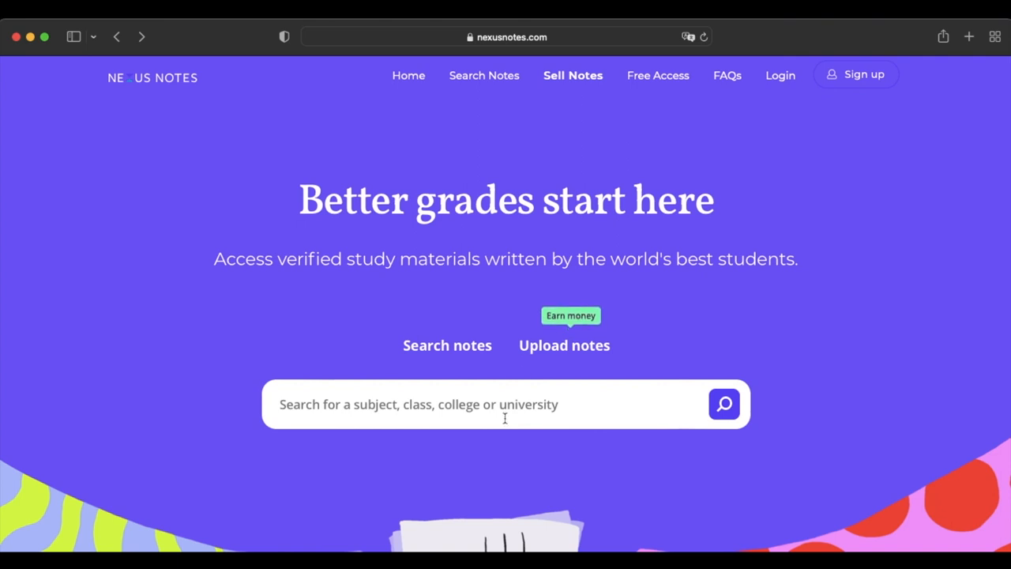
Step: Scroll the Nexus Notes homepage through the student testimonials
scroll("down", 3)
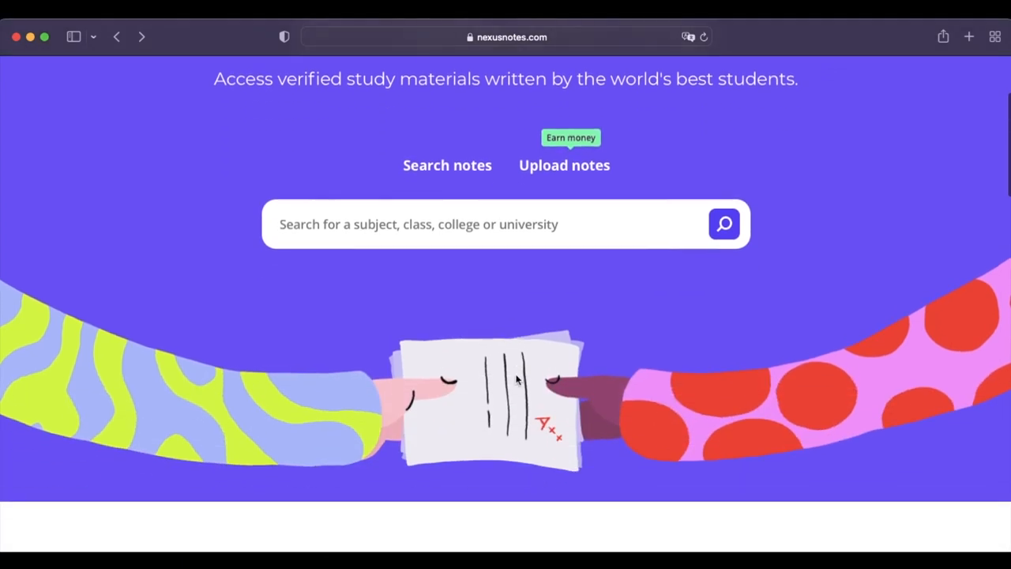
scroll("down", 3)
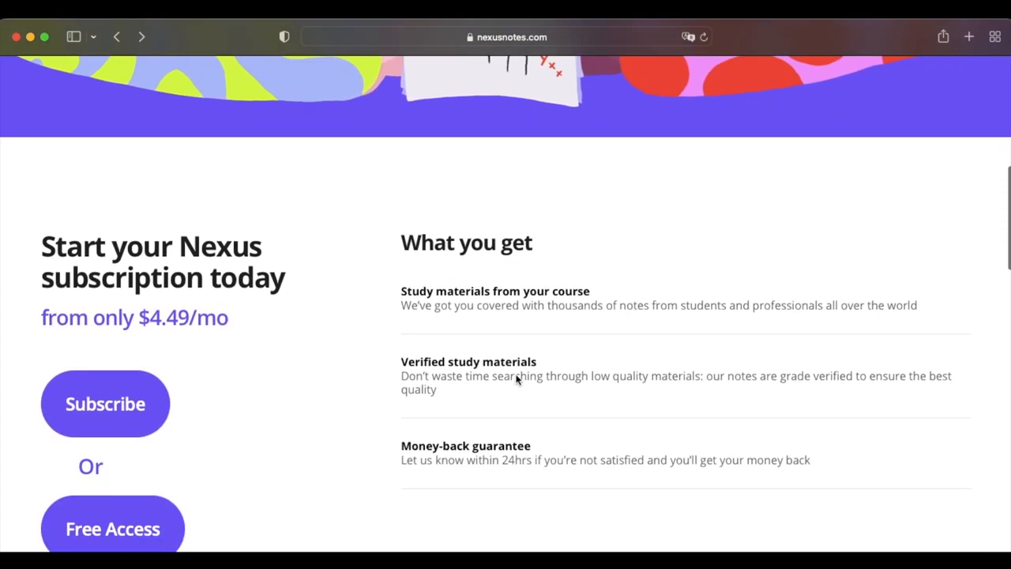
scroll("down", 3)
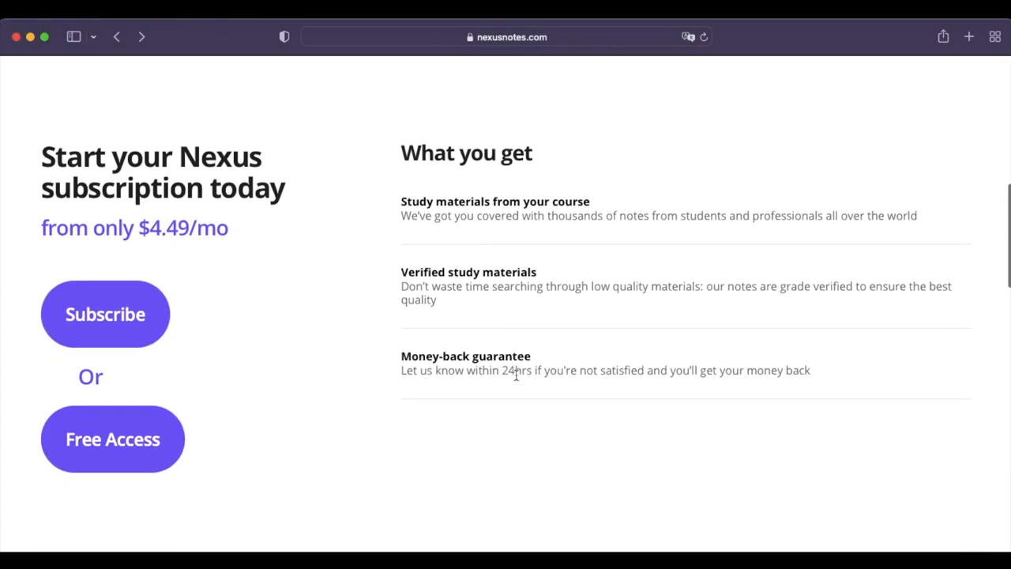
mouse_move(515, 268)
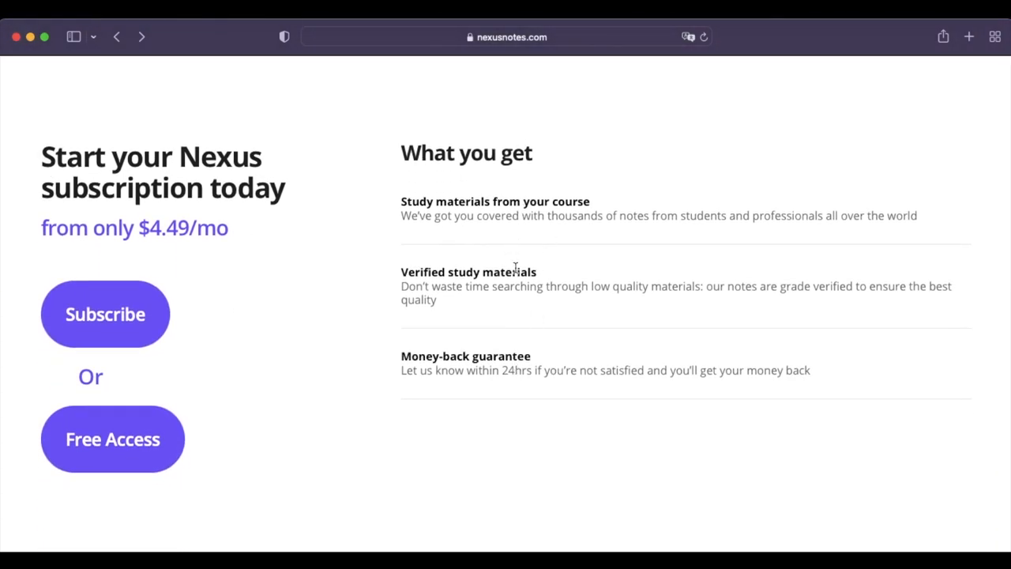
scroll("down", 3)
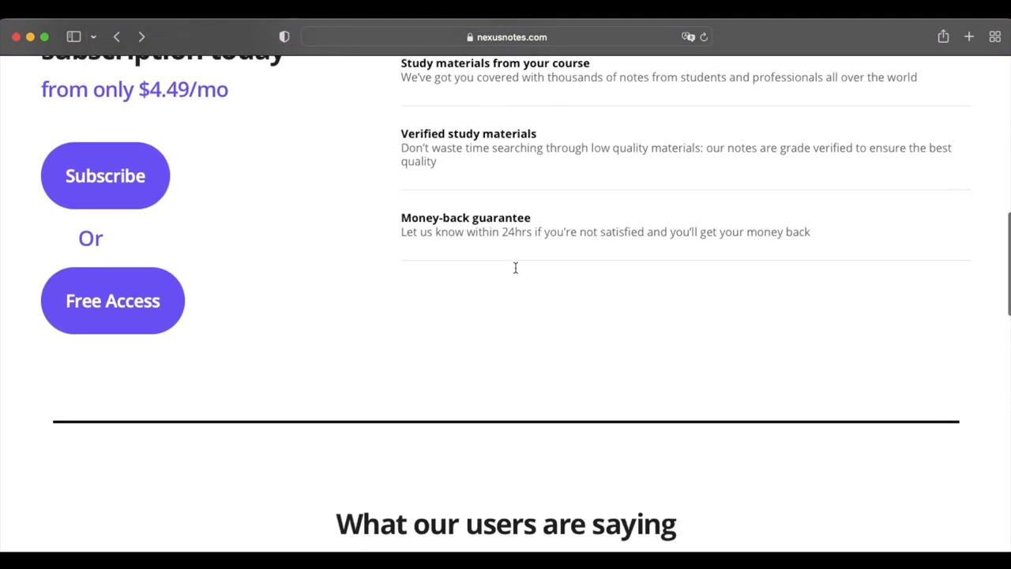
scroll("down", 3)
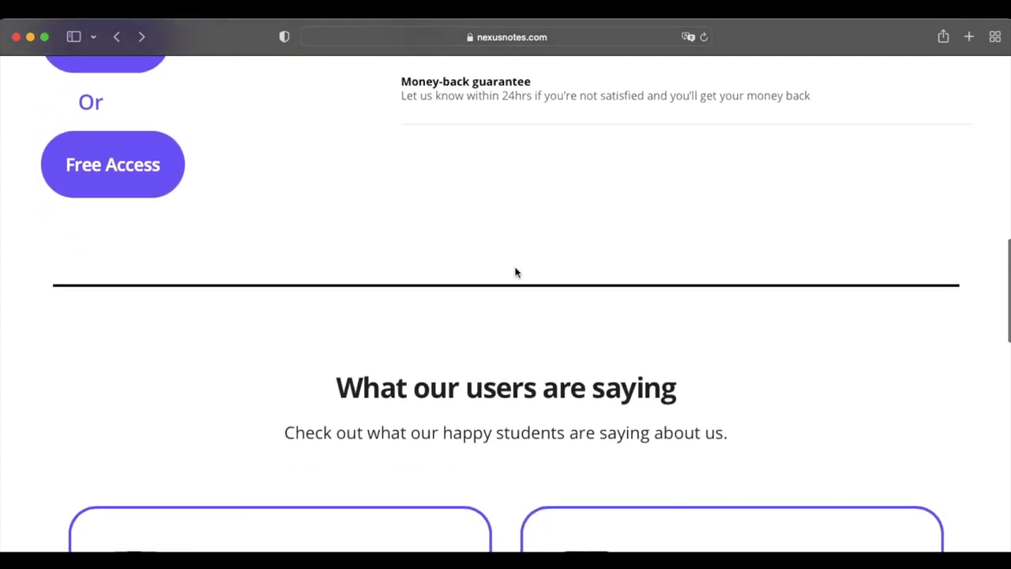
scroll("down", 3)
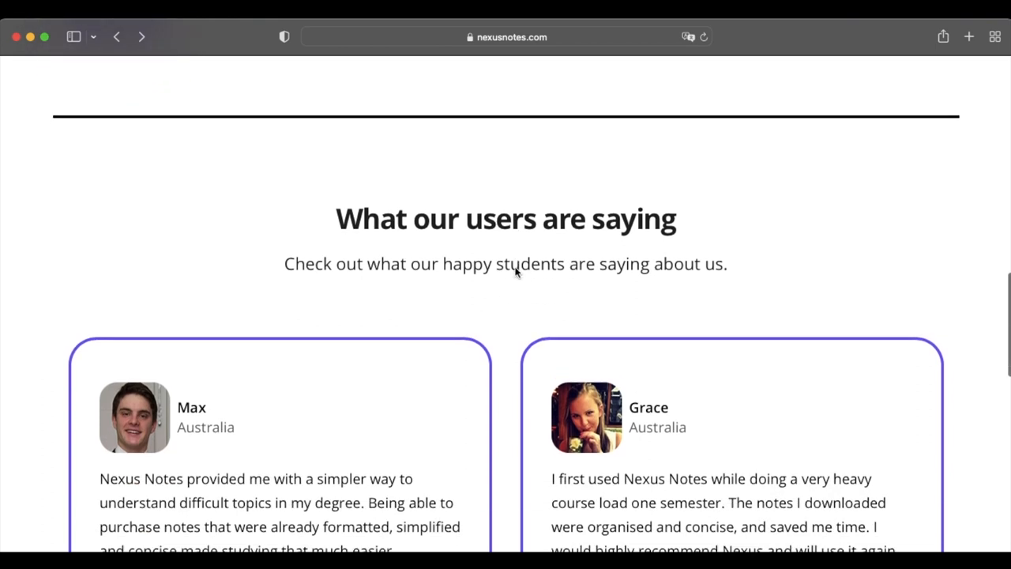
Step: Continue down to the 'Start improving your grades' and 'Start earning today' section
scroll("down", 3)
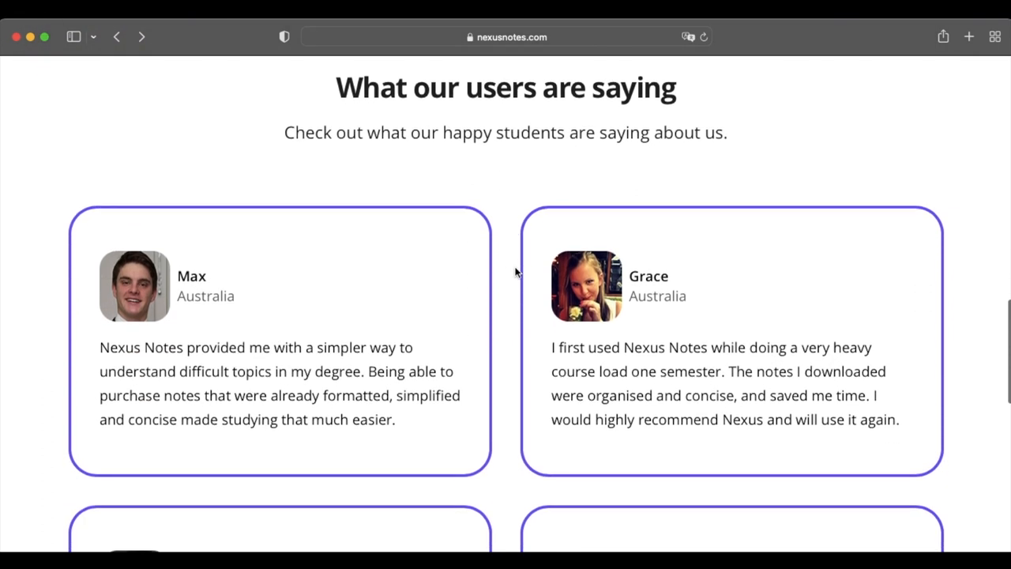
mouse_move(518, 103)
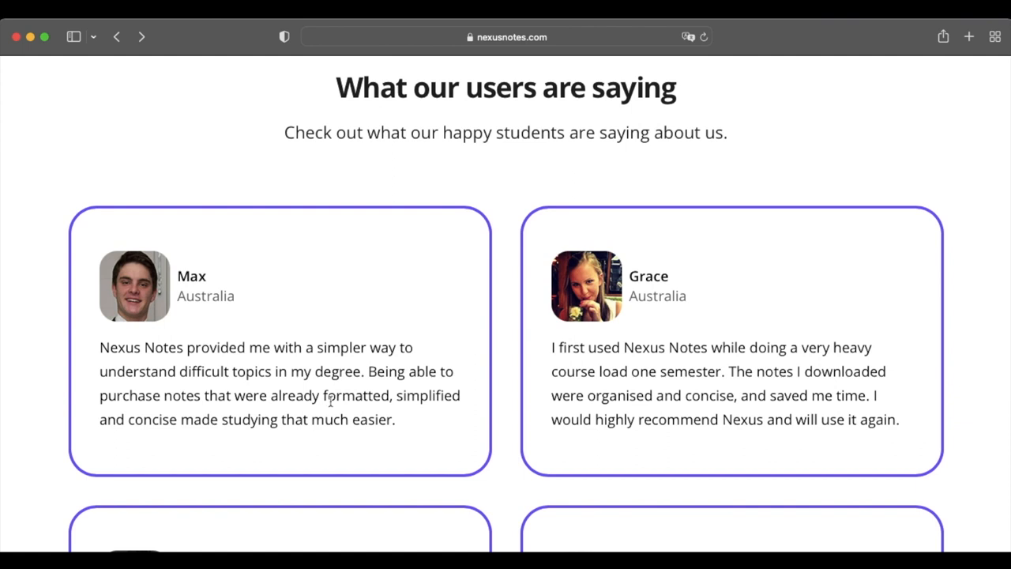
scroll("down", 3)
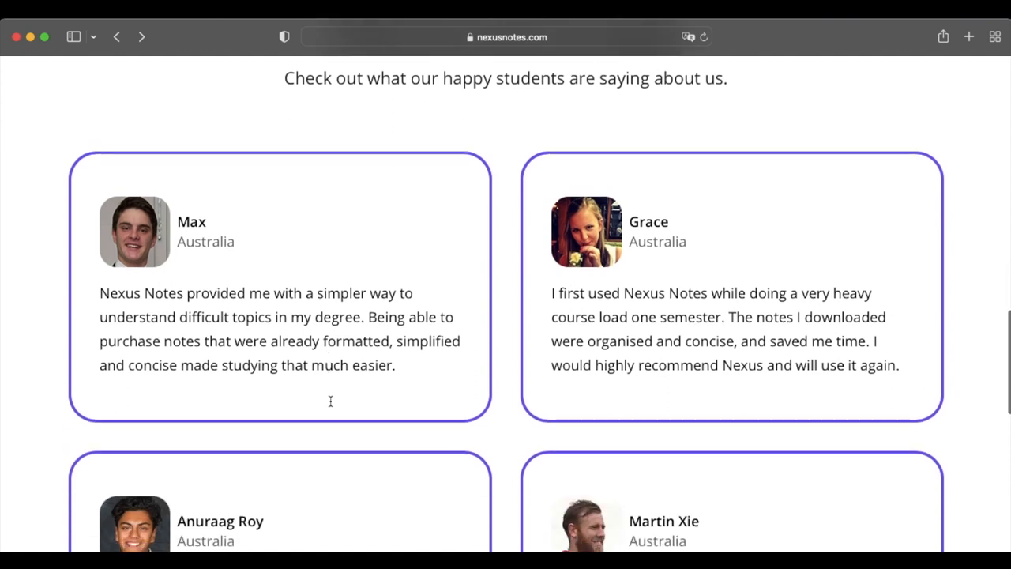
scroll("down", 3)
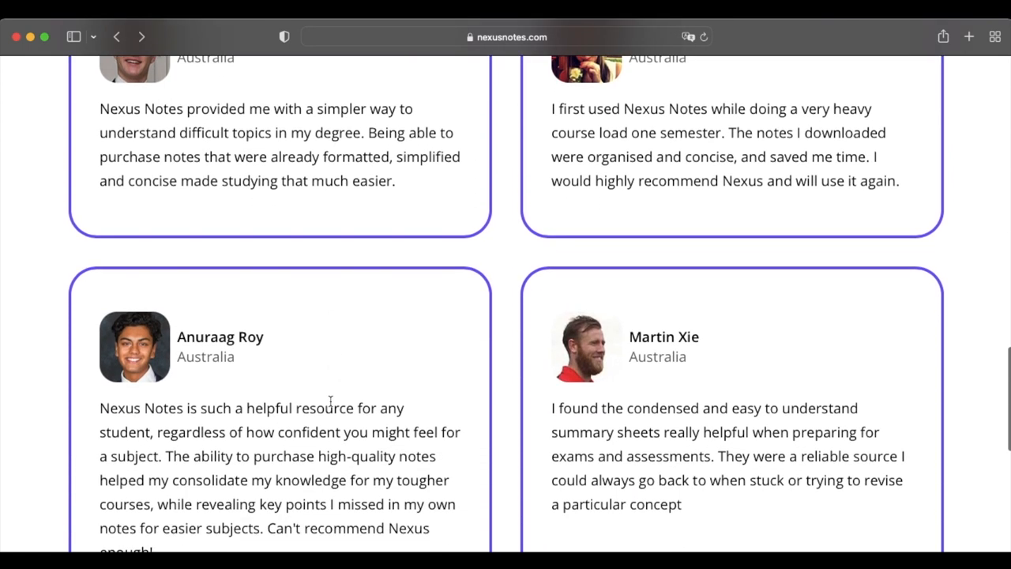
scroll("down", 3)
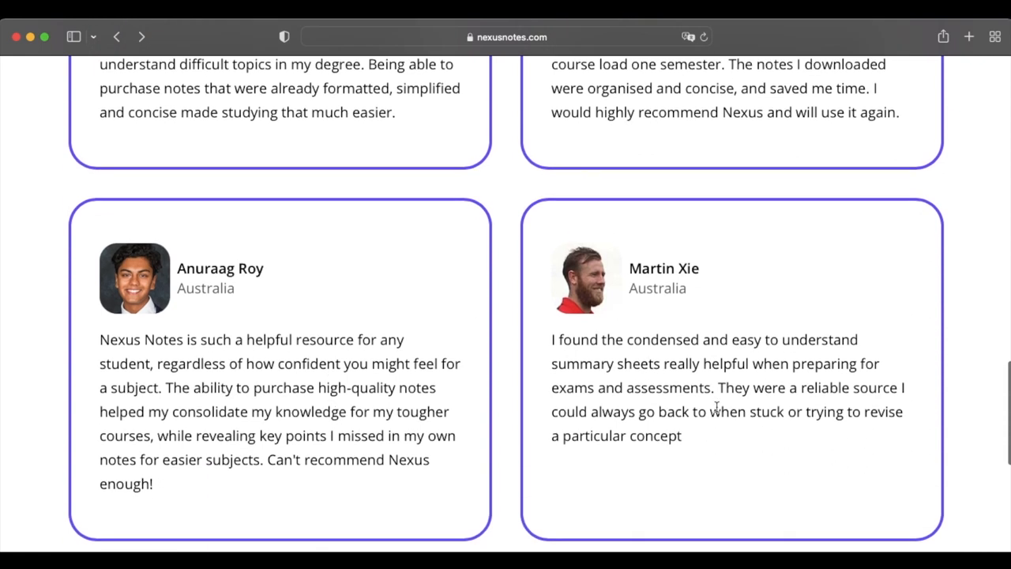
mouse_move(651, 279)
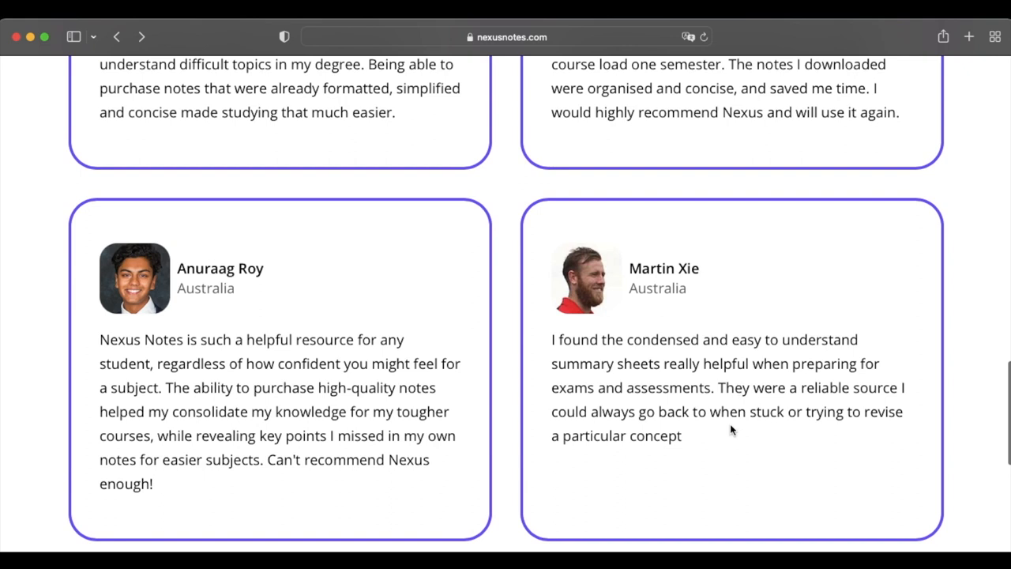
mouse_move(687, 449)
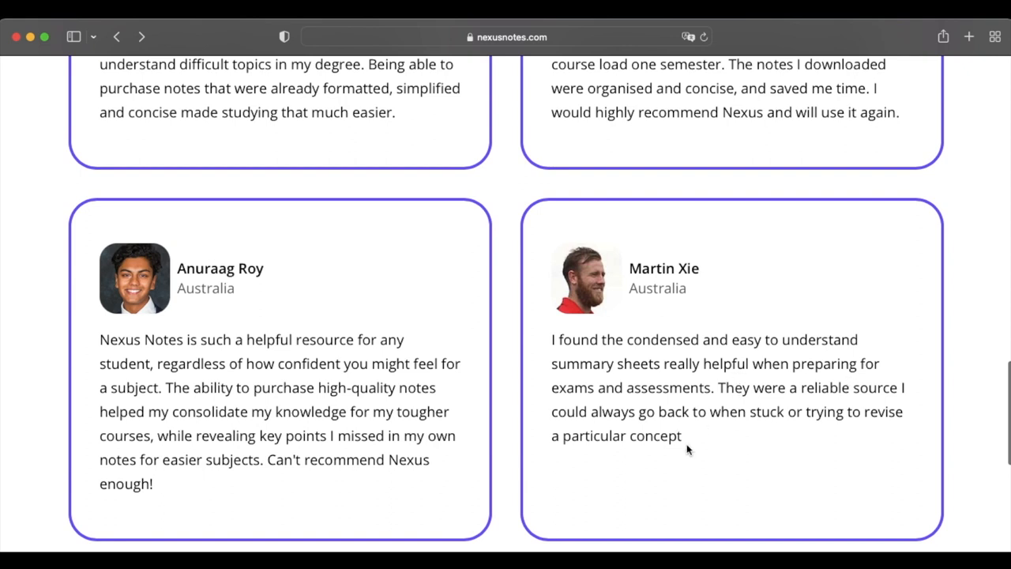
scroll("down", 3)
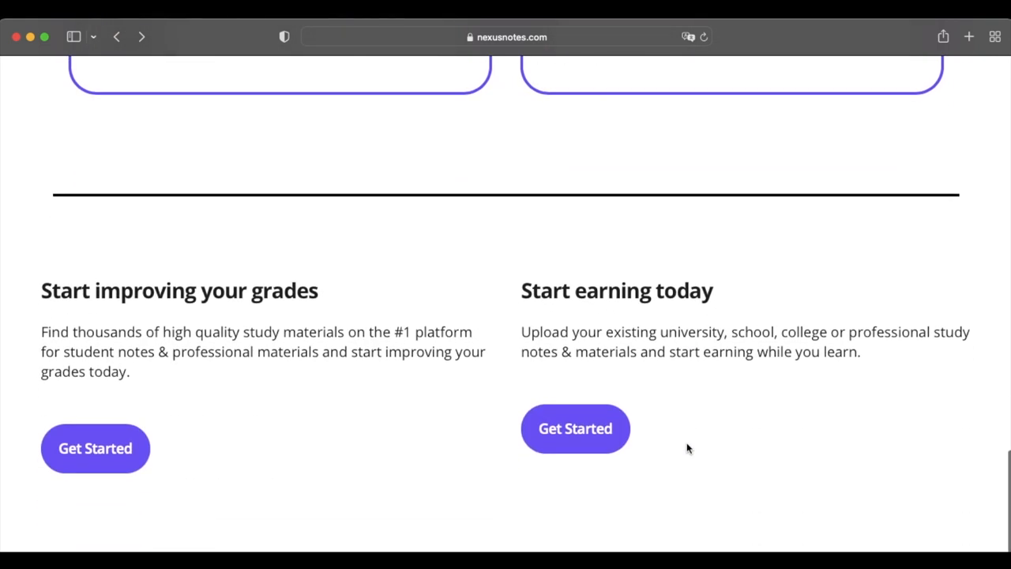
mouse_move(599, 320)
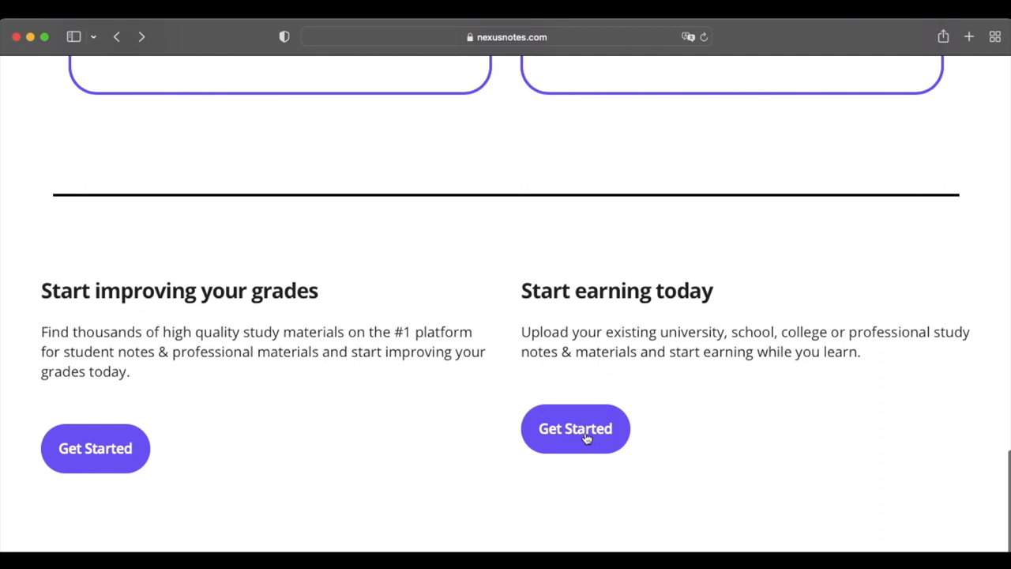
scroll("down", 3)
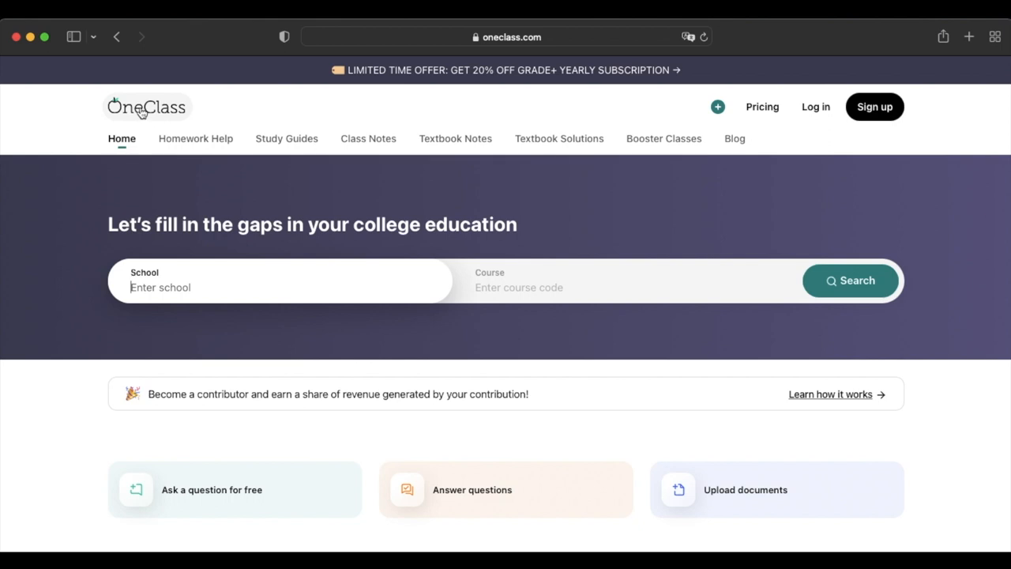
Step: Scroll the OneClass homepage from the course search through Featured Contributors
scroll("down", 3)
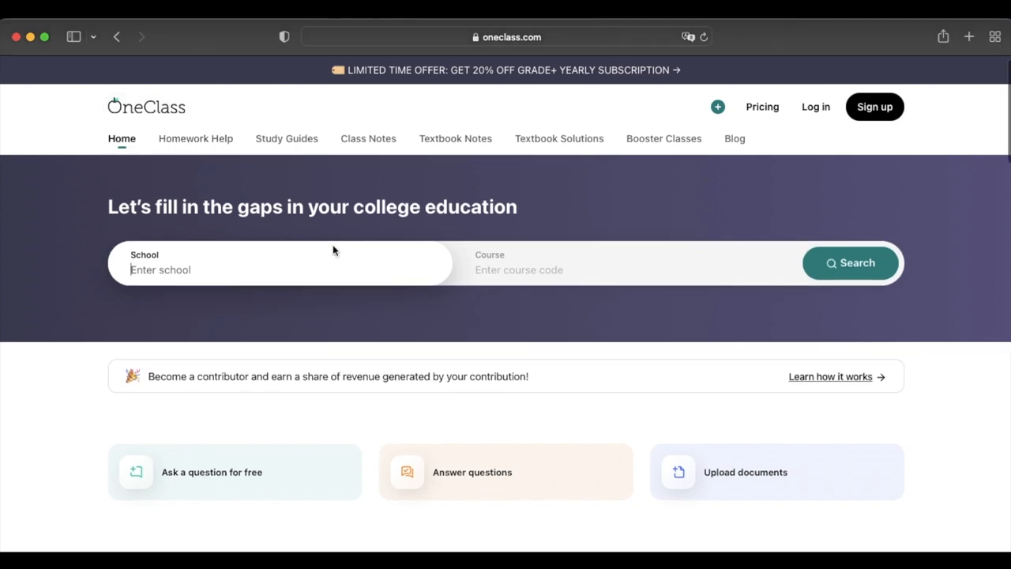
scroll("down", 3)
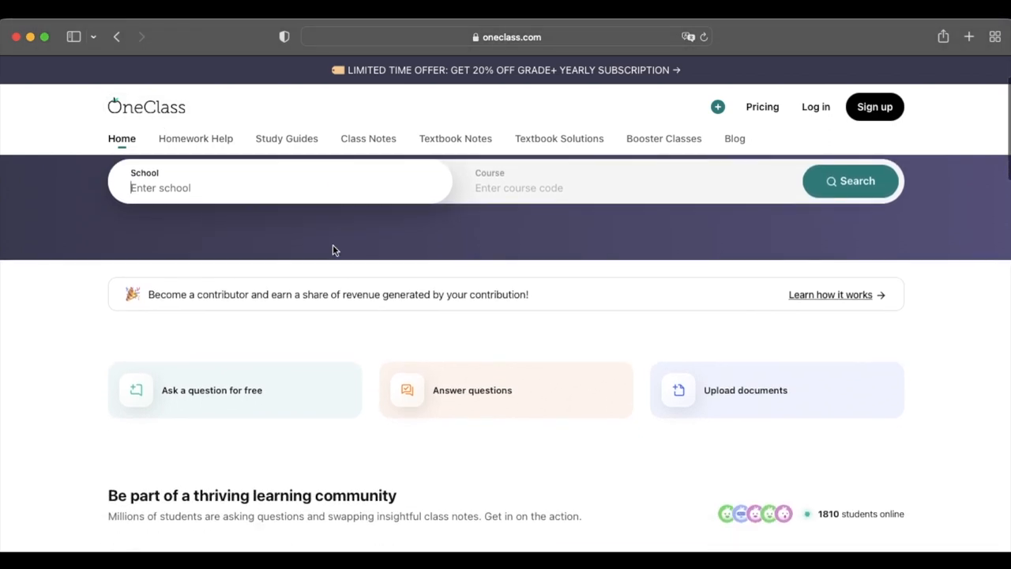
scroll("down", 3)
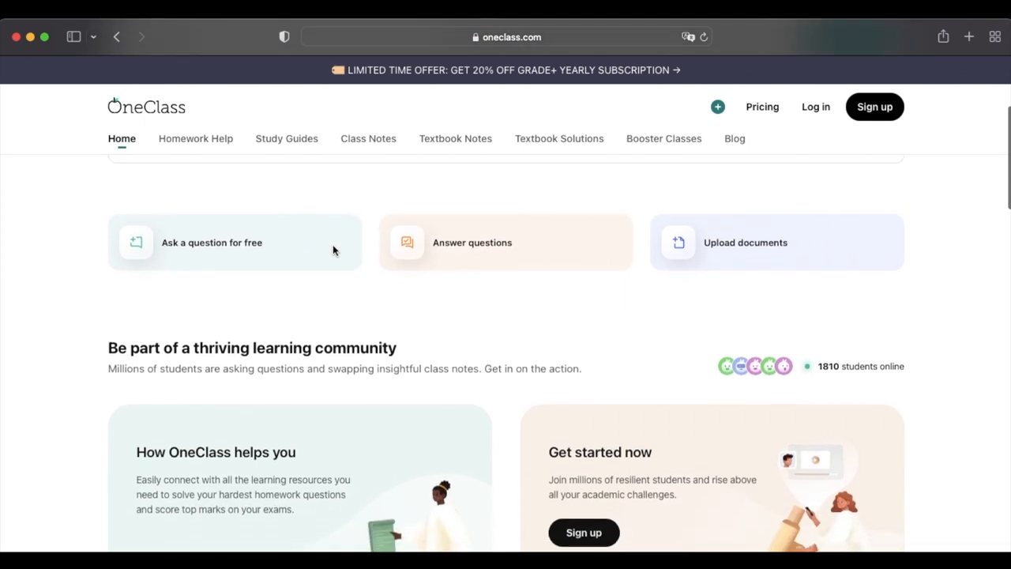
scroll("down", 3)
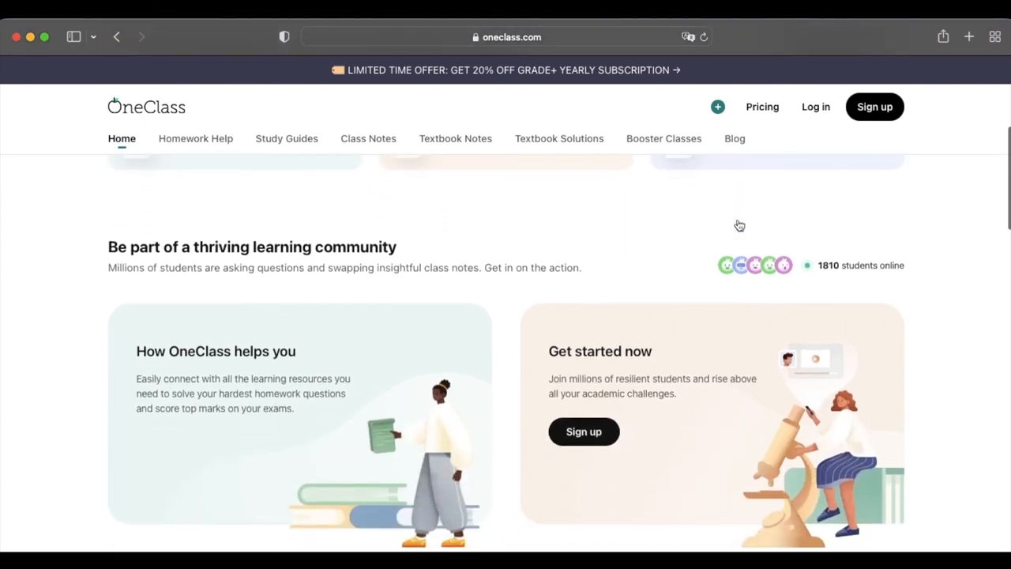
scroll("down", 3)
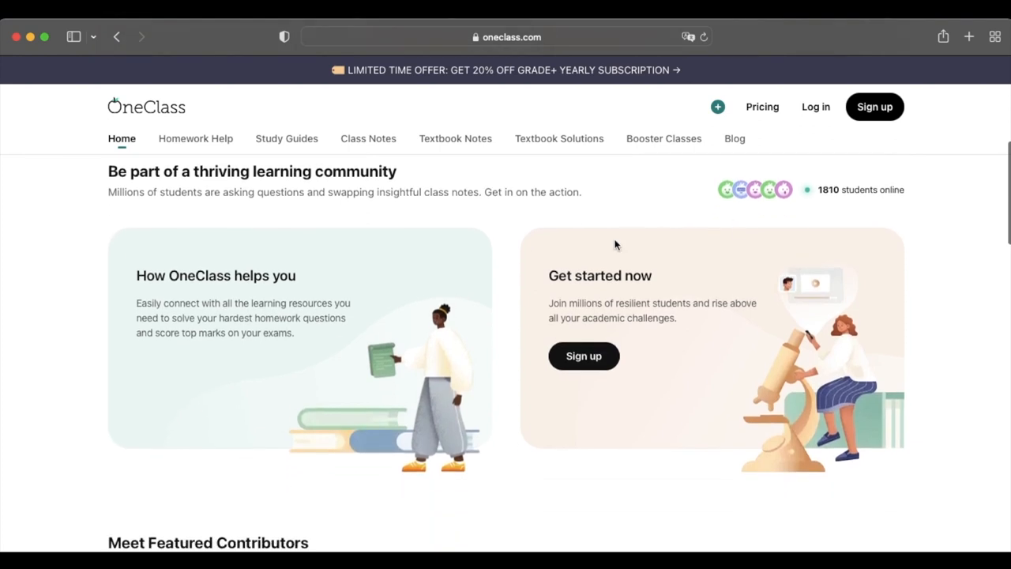
scroll("down", 3)
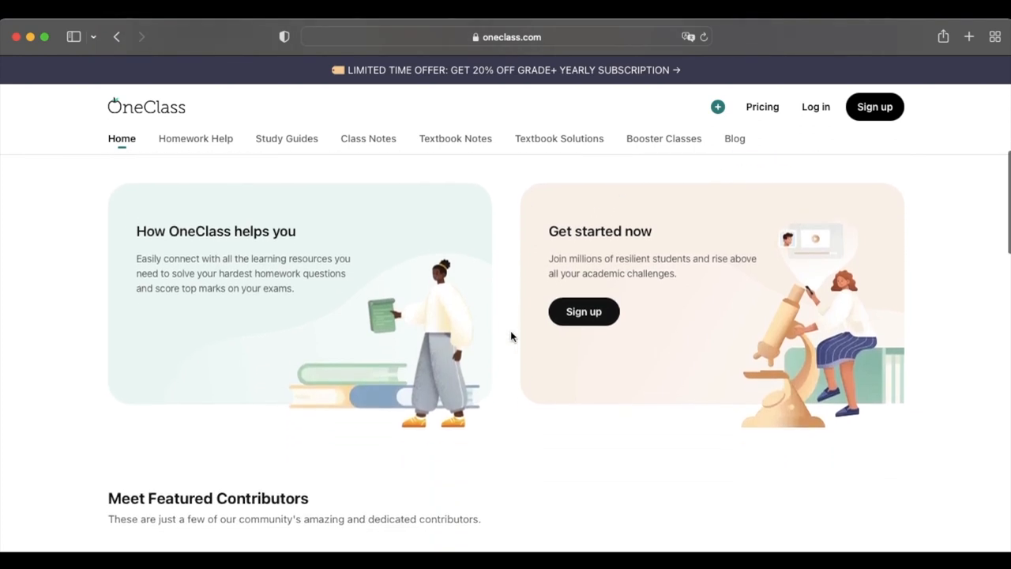
scroll("down", 3)
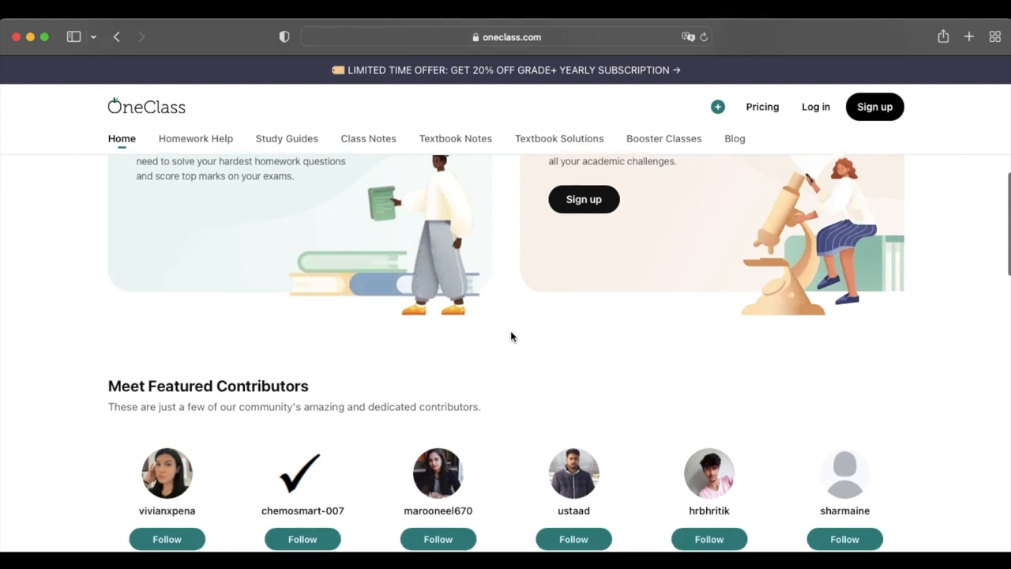
scroll("down", 3)
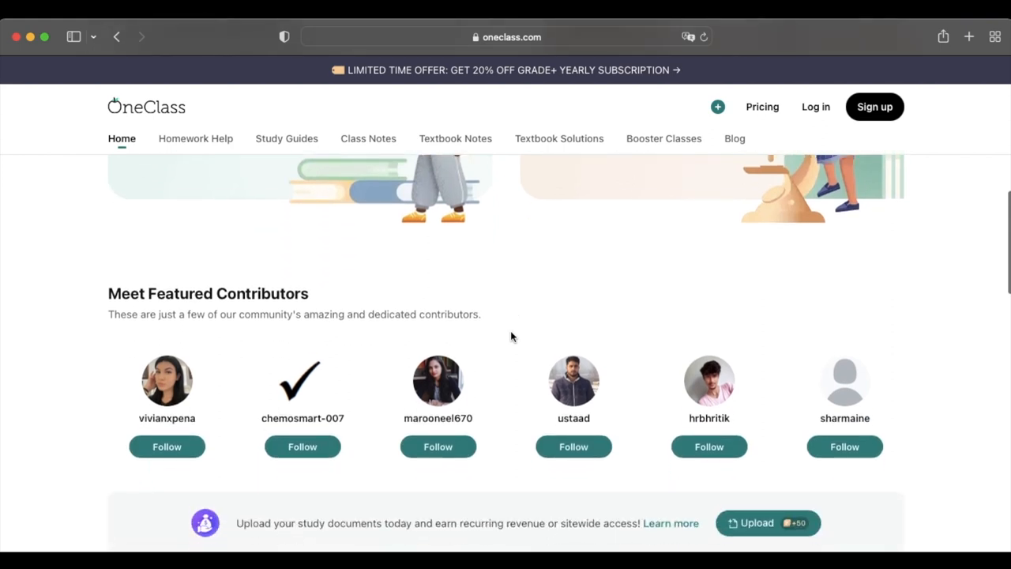
Step: Continue through the study materials down to the Booster Classes transfer-credit courses
scroll("down", 3)
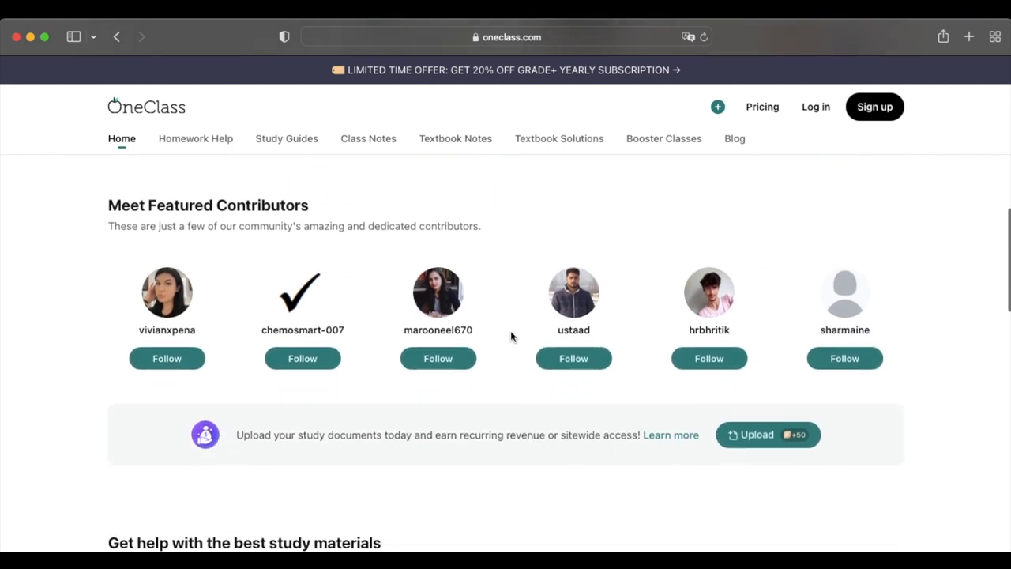
scroll("down", 3)
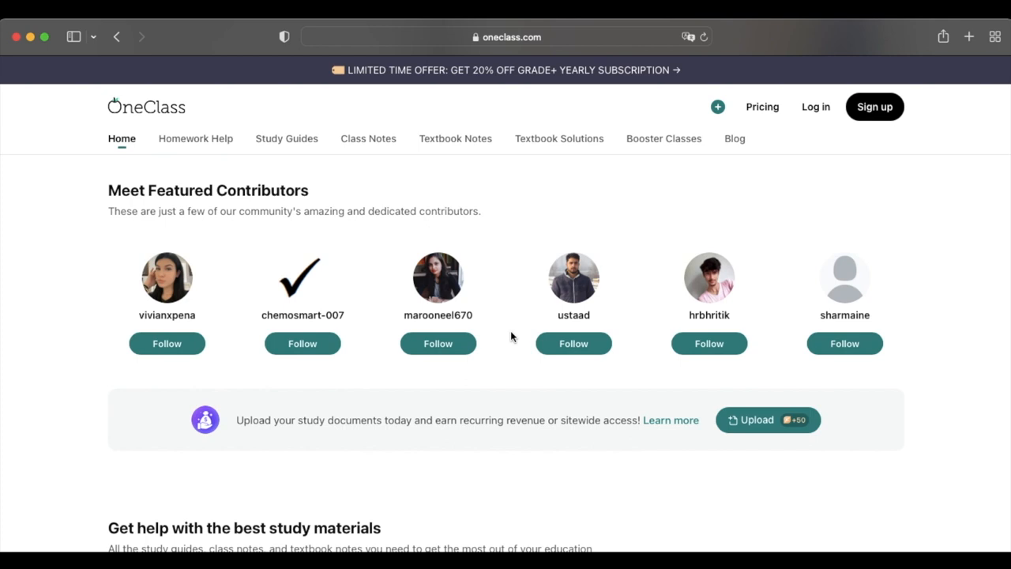
scroll("down", 3)
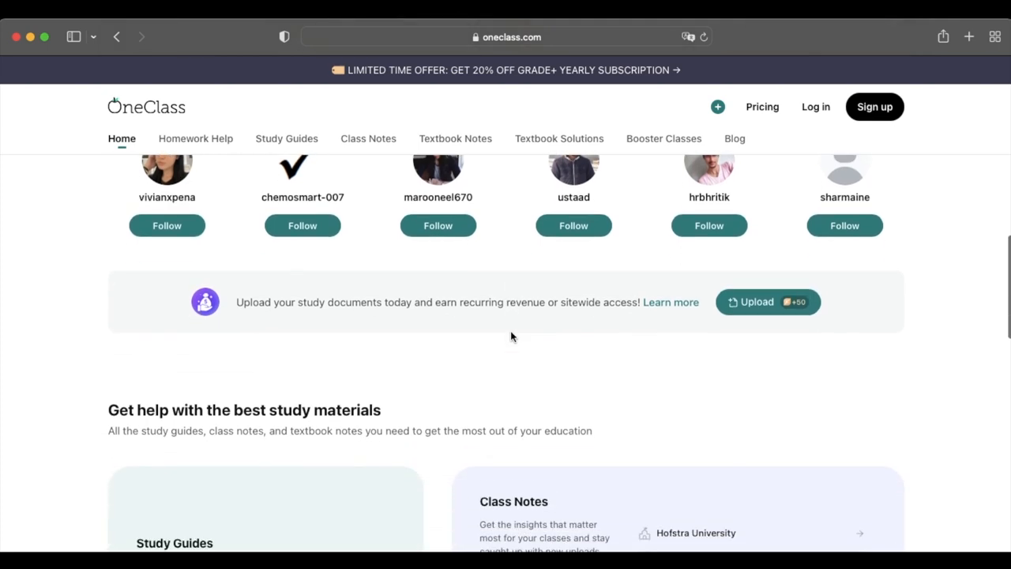
scroll("down", 3)
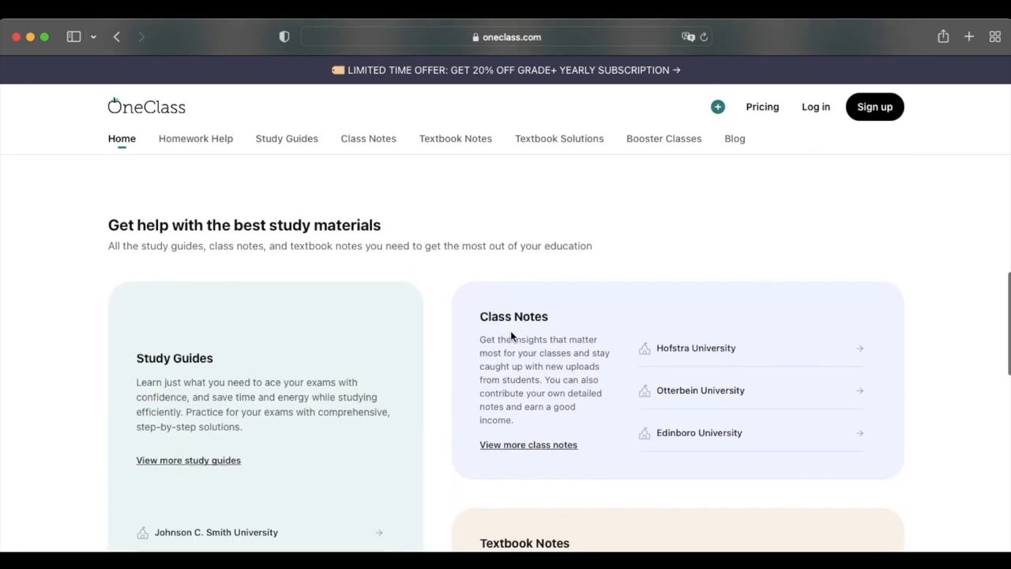
scroll("down", 3)
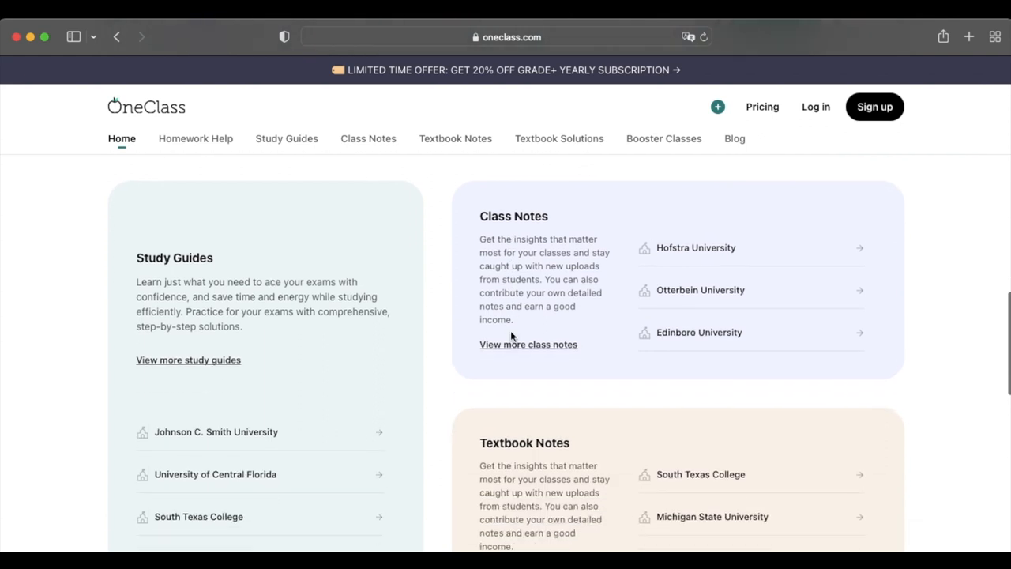
scroll("down", 3)
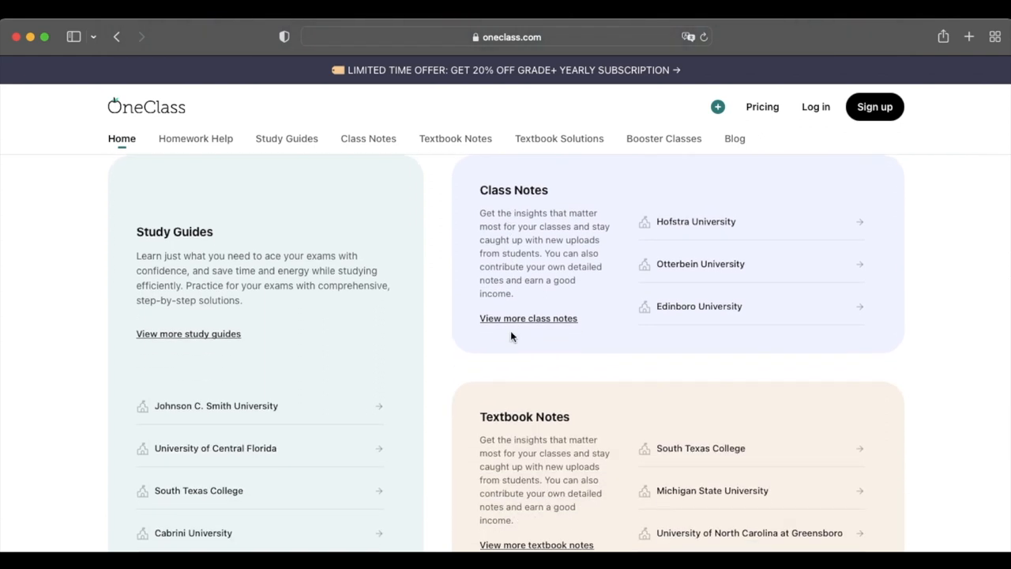
scroll("down", 3)
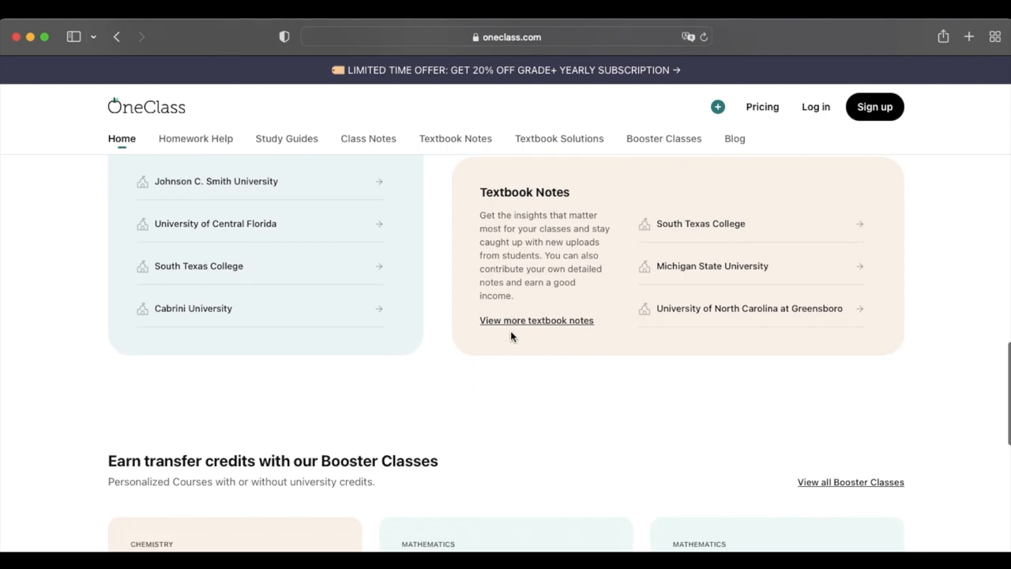
scroll("down", 3)
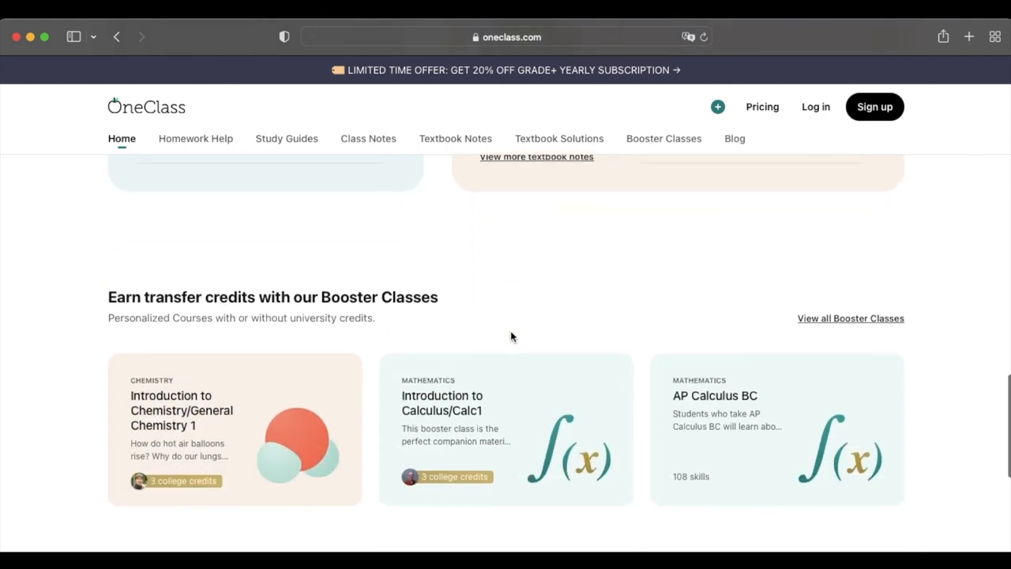
scroll("down", 3)
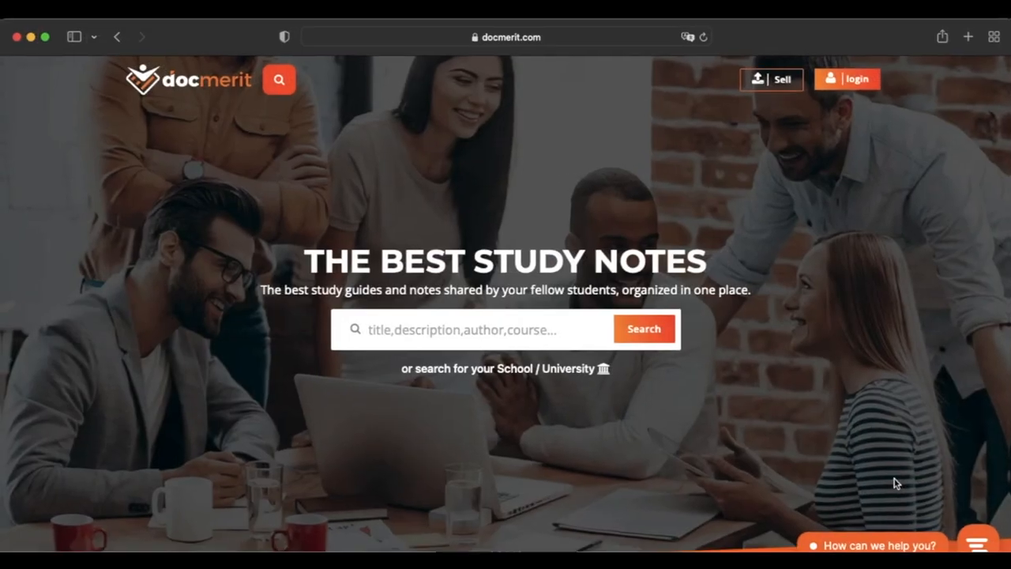
Step: Scroll the Docmerit homepage from the study-notes search through the feature highlights
scroll("down", 3)
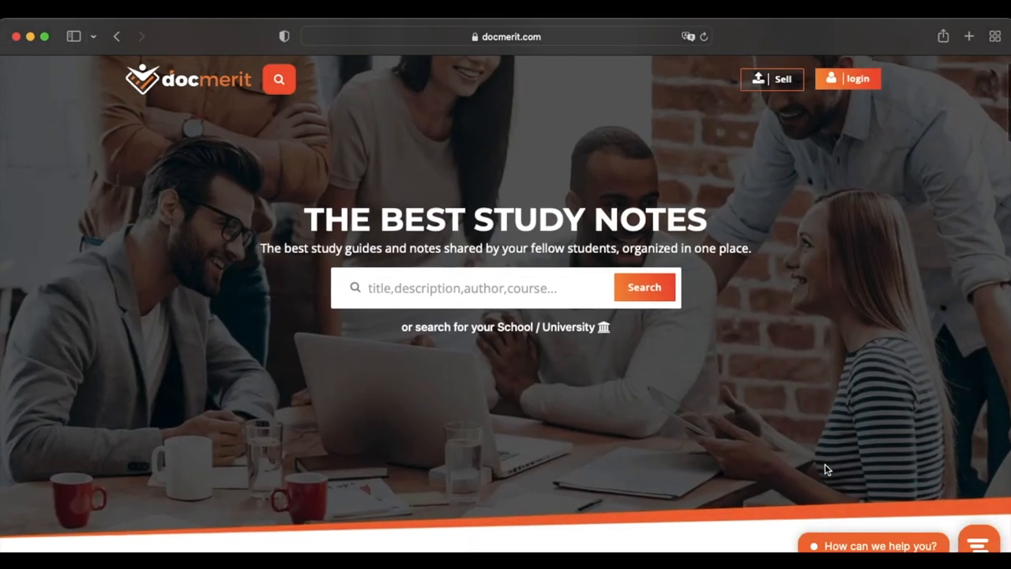
scroll("down", 3)
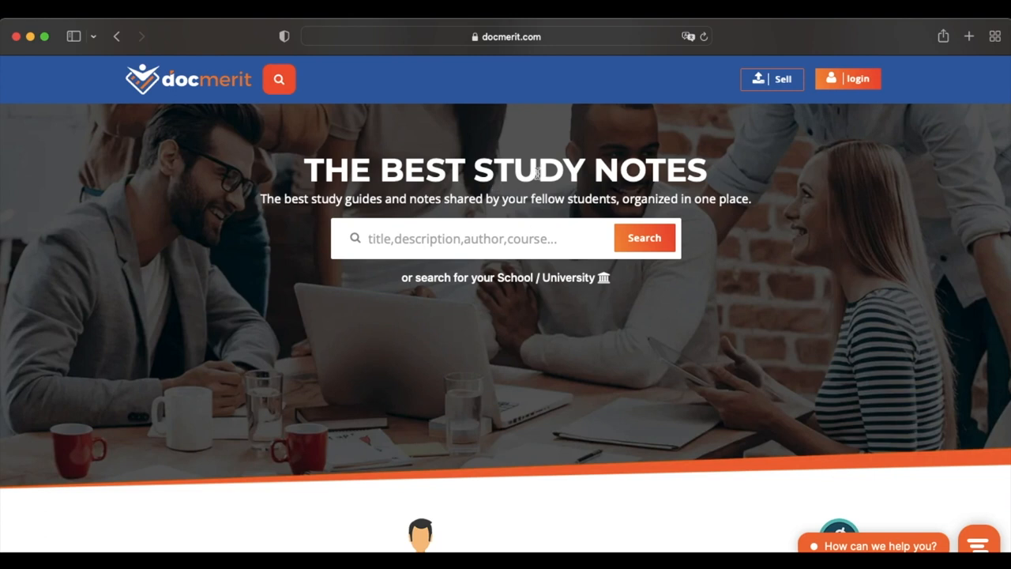
scroll("down", 3)
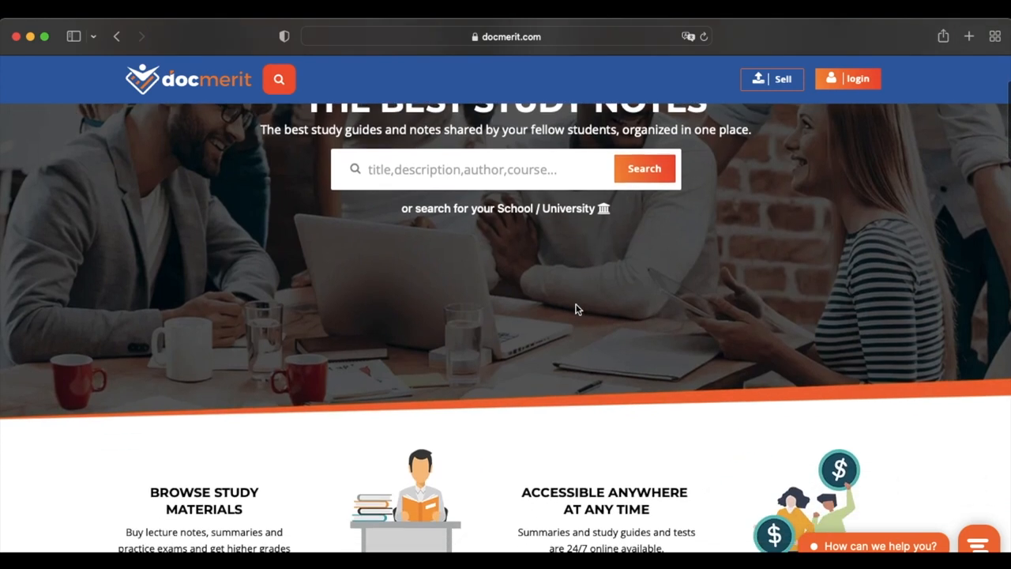
scroll("down", 3)
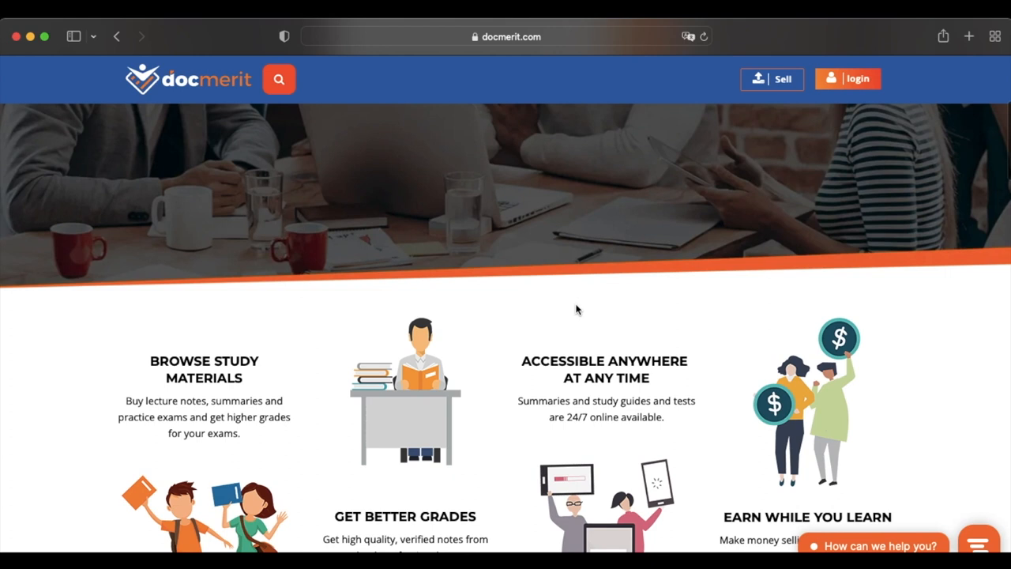
scroll("down", 3)
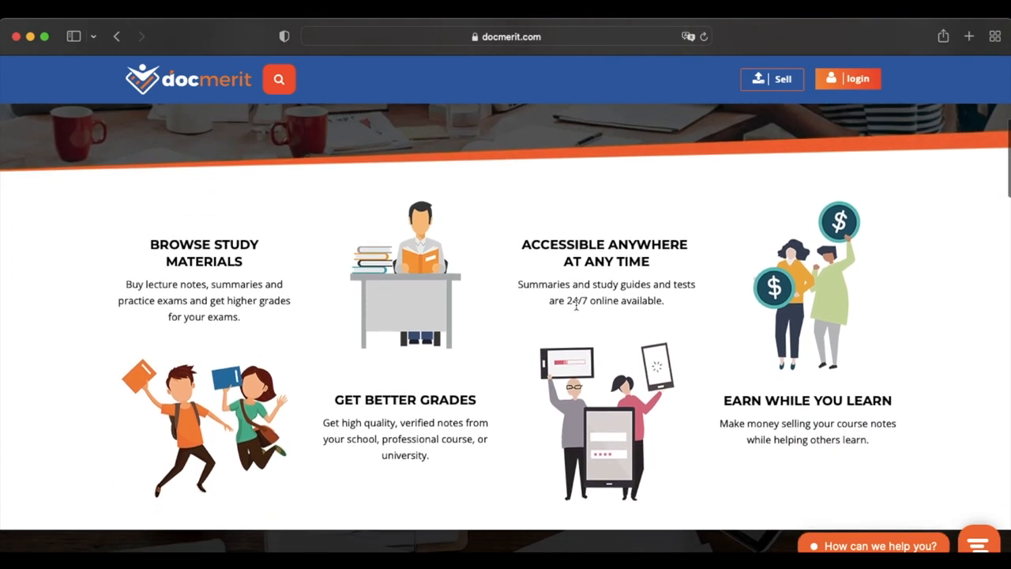
Step: Continue down to the 'Do you also want to study more efficiently?' sign-up section
scroll("down", 3)
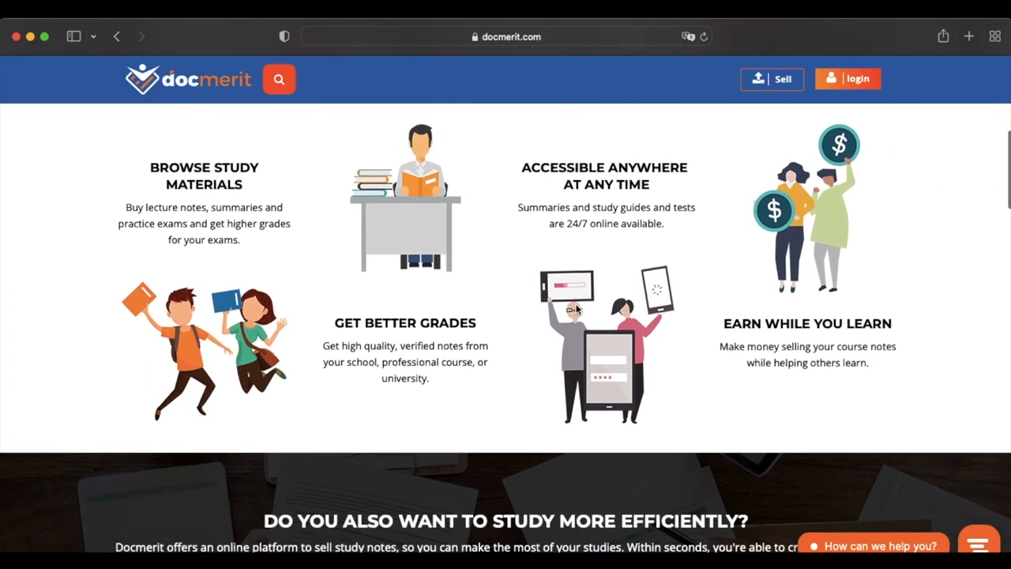
scroll("down", 3)
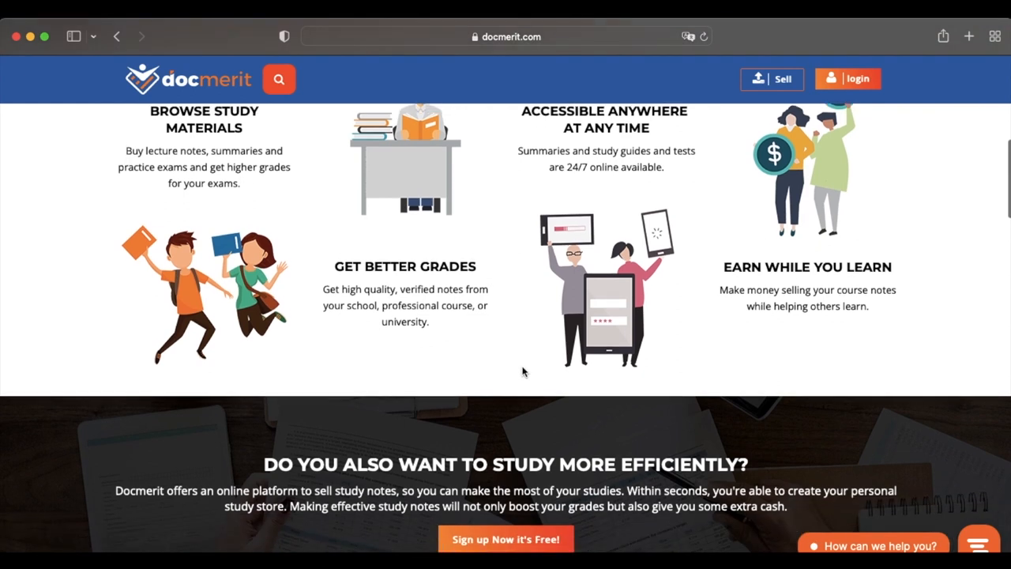
scroll("down", 3)
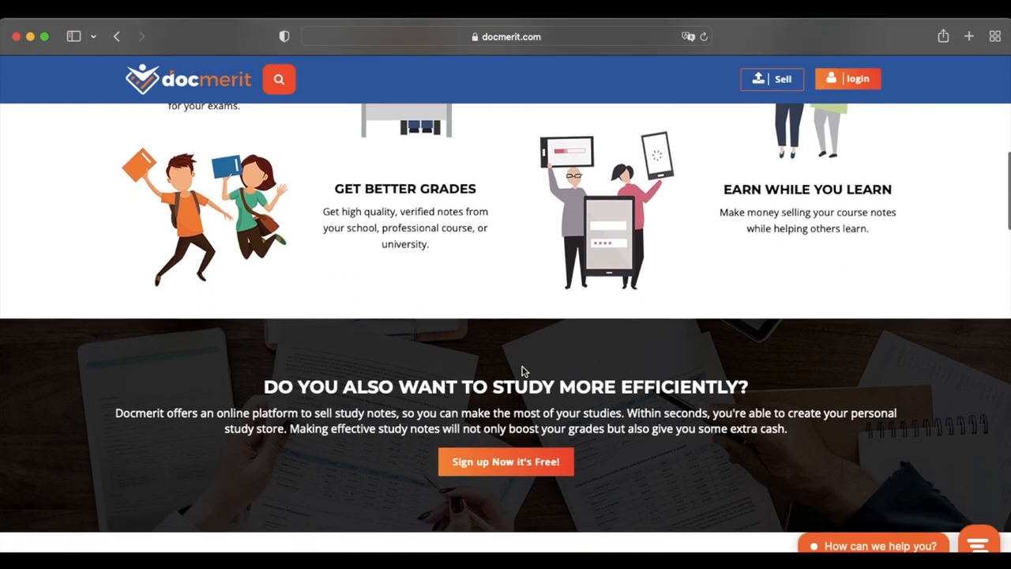
scroll("down", 3)
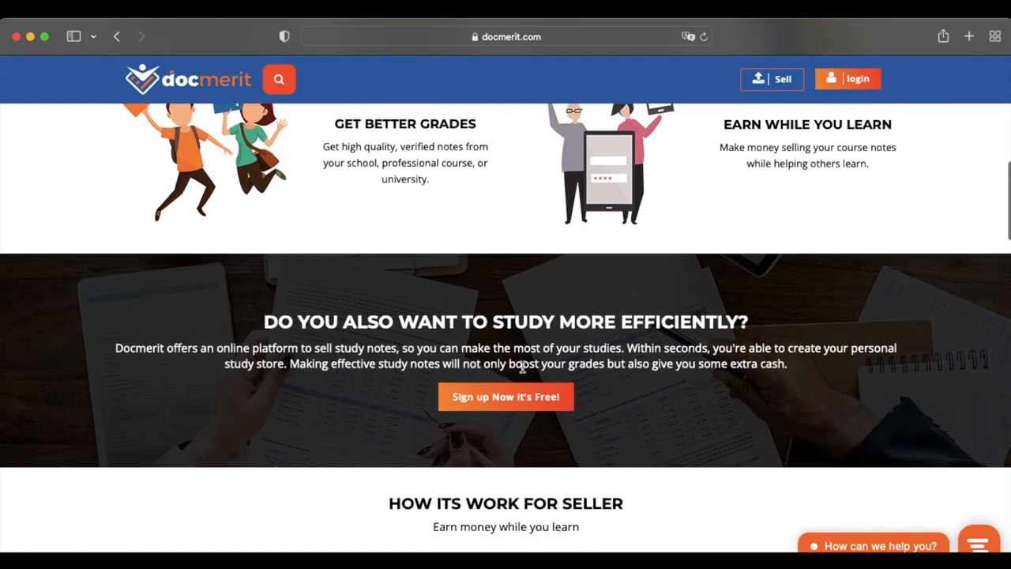
scroll("down", 3)
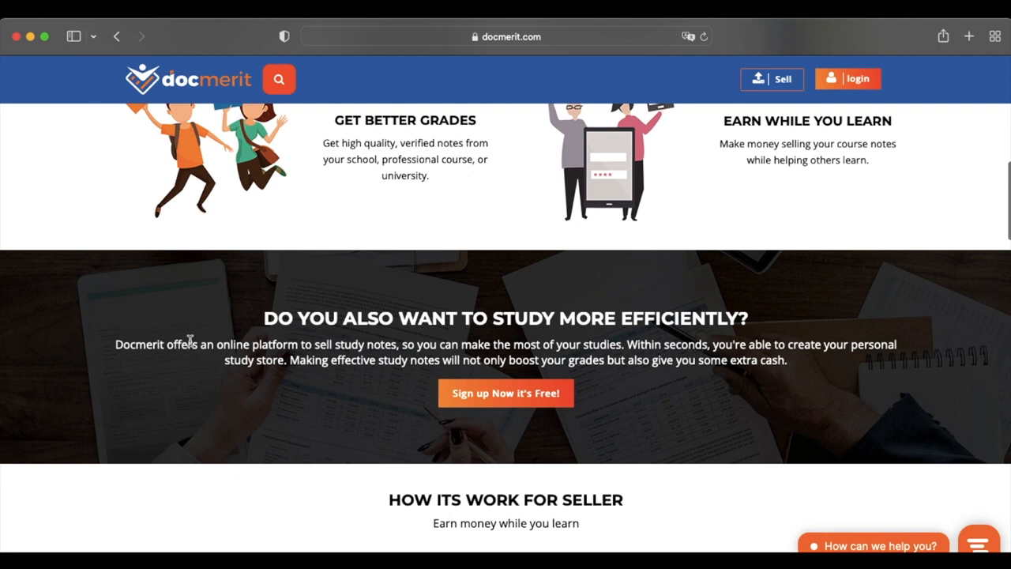
mouse_move(550, 334)
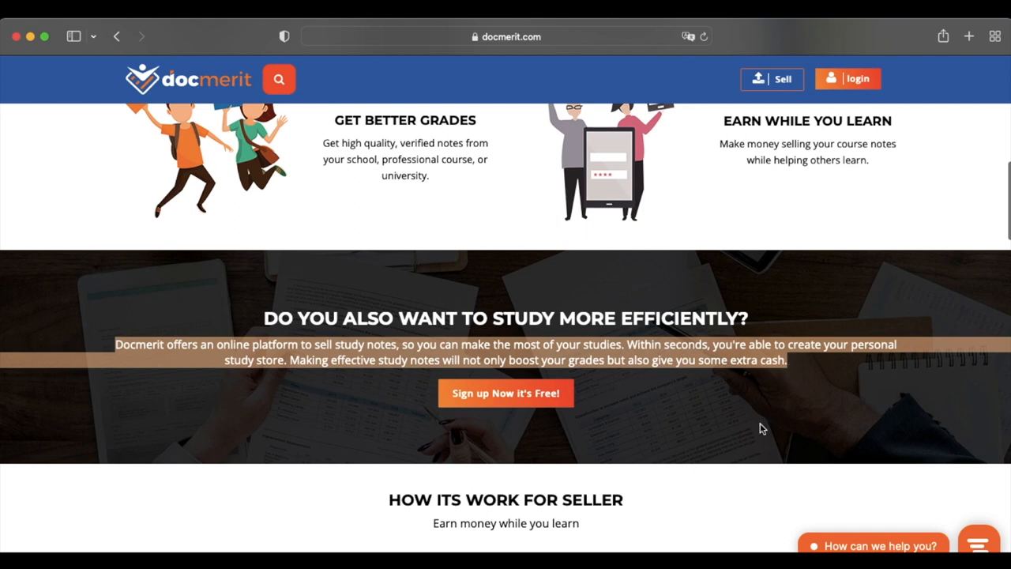
Step: Scroll past the how-it-works-for-sellers steps to the New Study Notes listings with prices
scroll("down", 3)
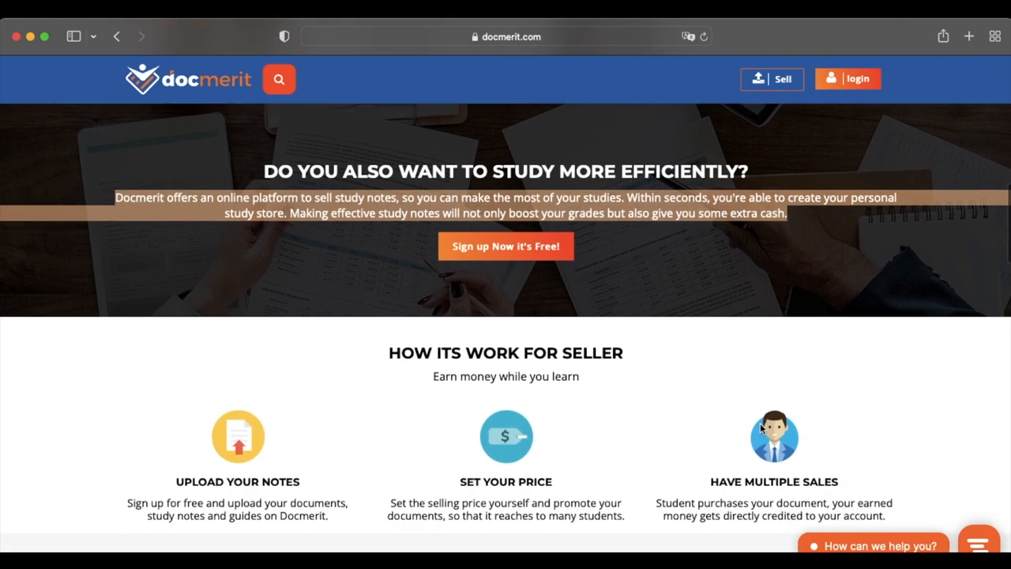
scroll("down", 3)
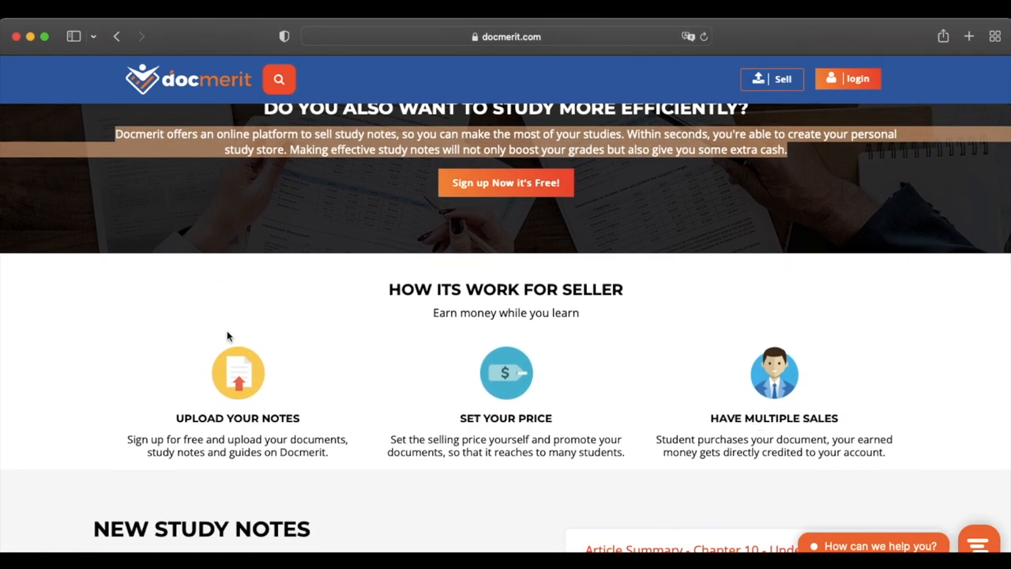
mouse_move(283, 340)
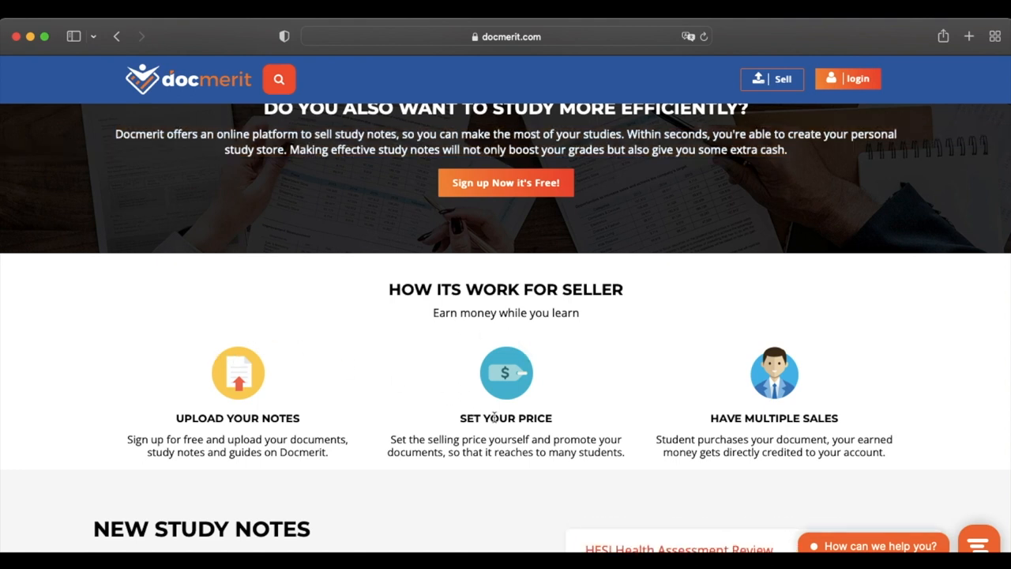
mouse_move(661, 440)
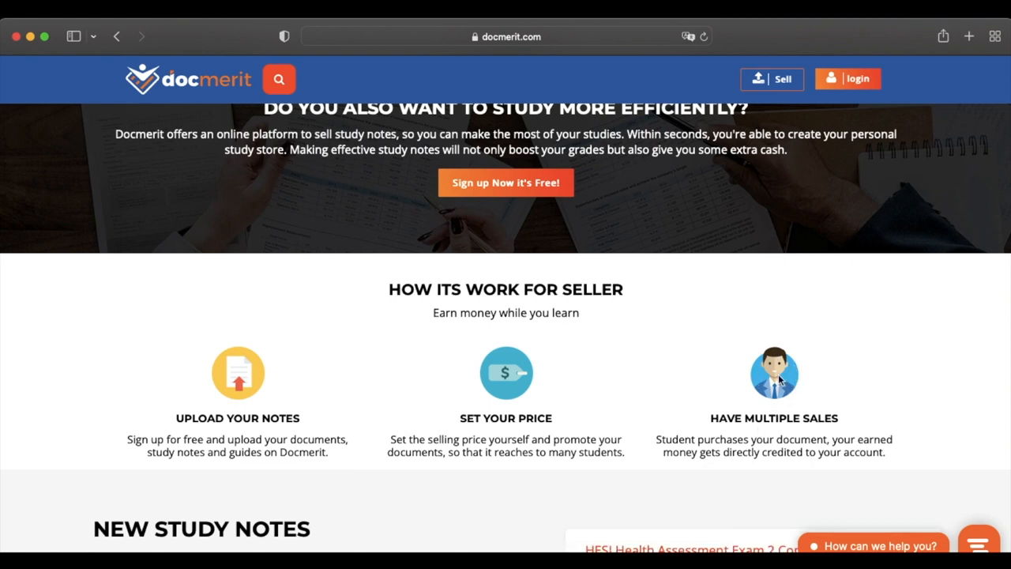
scroll("down", 3)
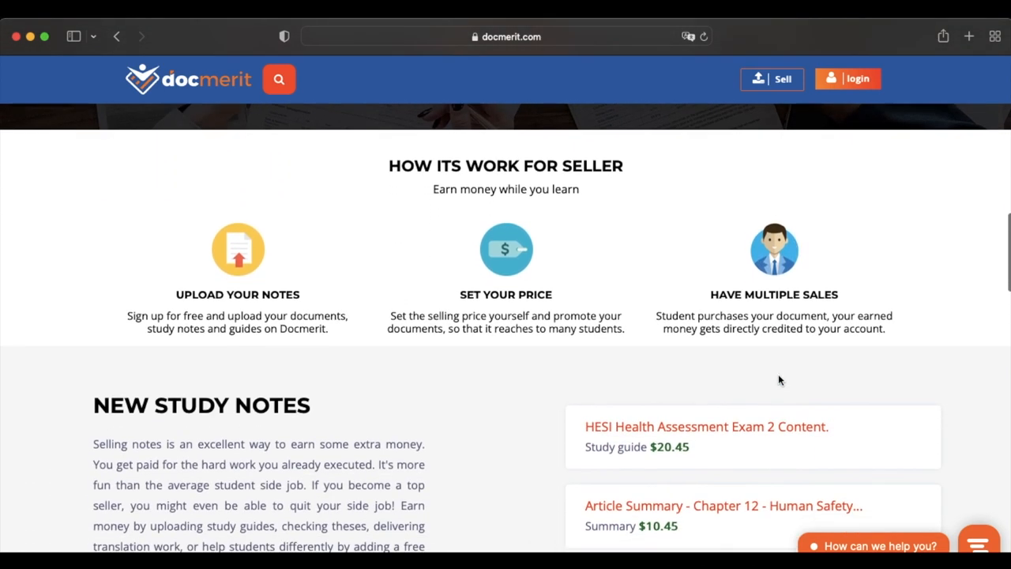
scroll("down", 3)
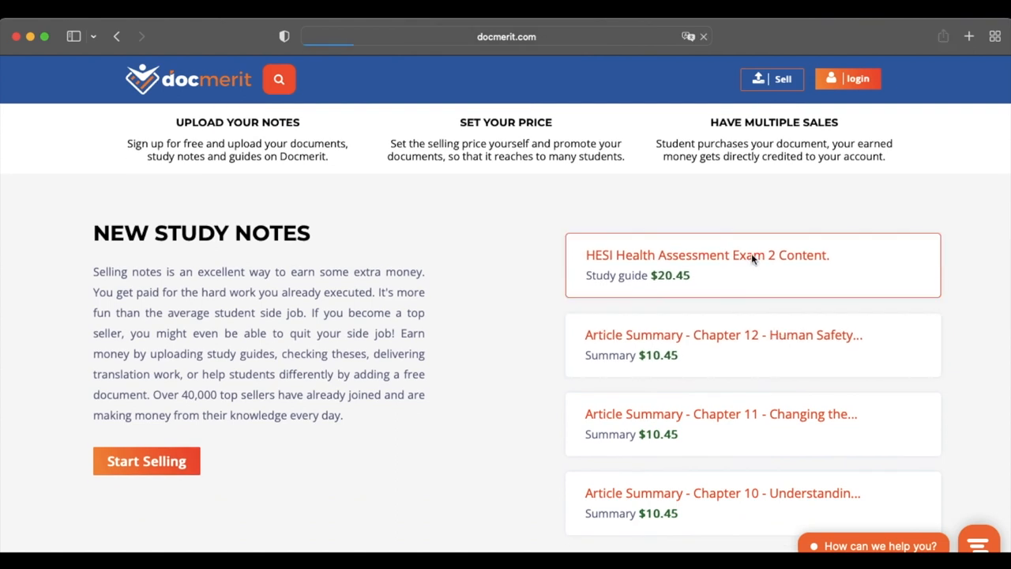
Step: View the HESI Health Assessment Exam 2 Content study guide page with its $20.45 price and preview
left_click(705, 255)
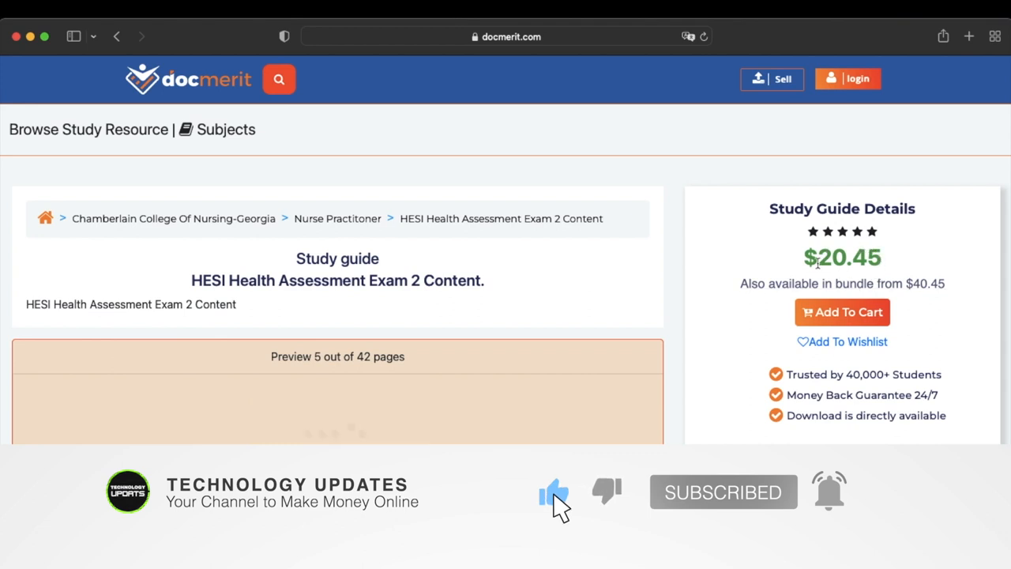
scroll("down", 3)
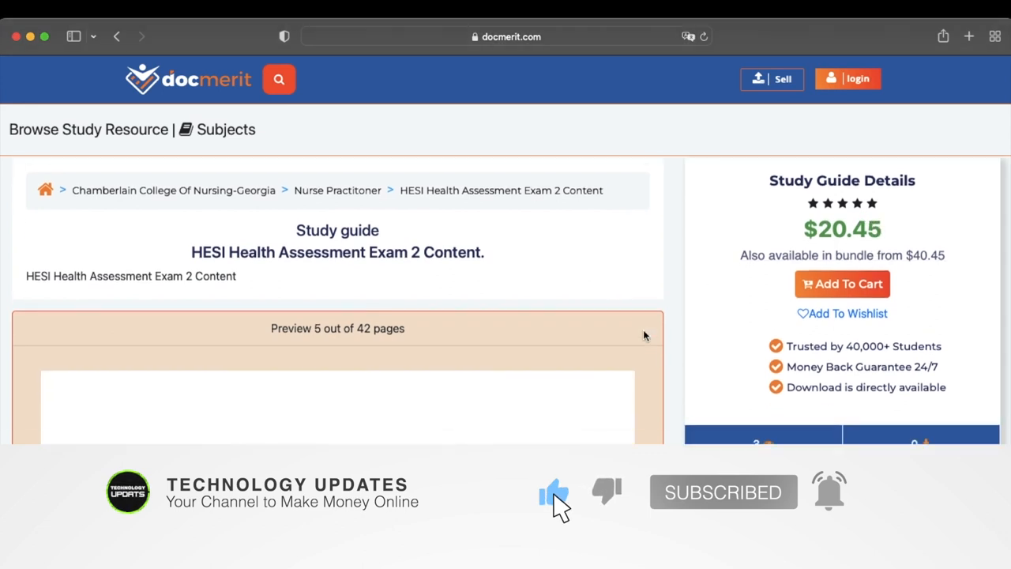
scroll("down", 3)
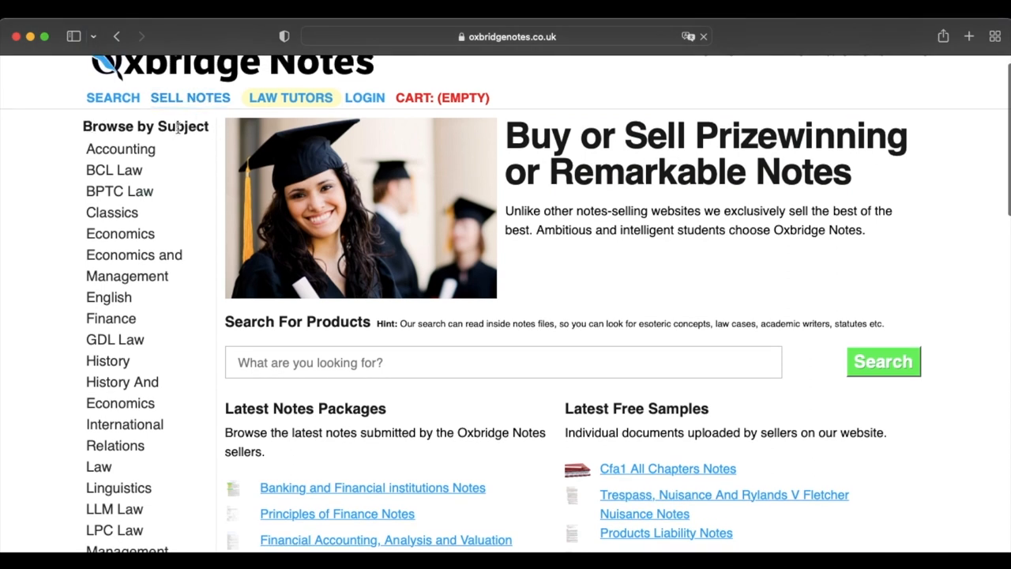
Step: Scroll the Oxbridge Notes homepage from the latest notes packages through the seller and tutor pitches
scroll("down", 3)
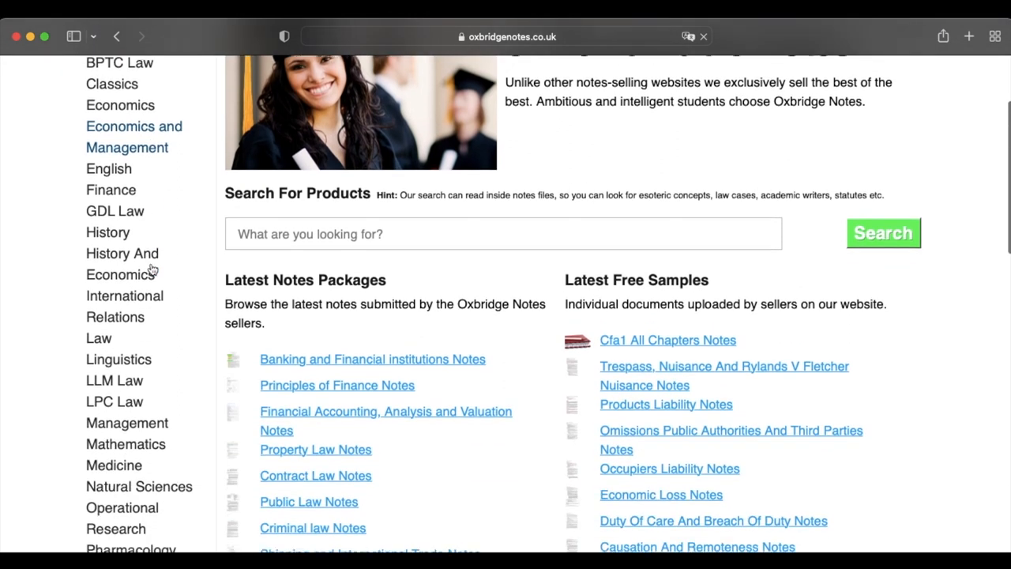
scroll("down", 3)
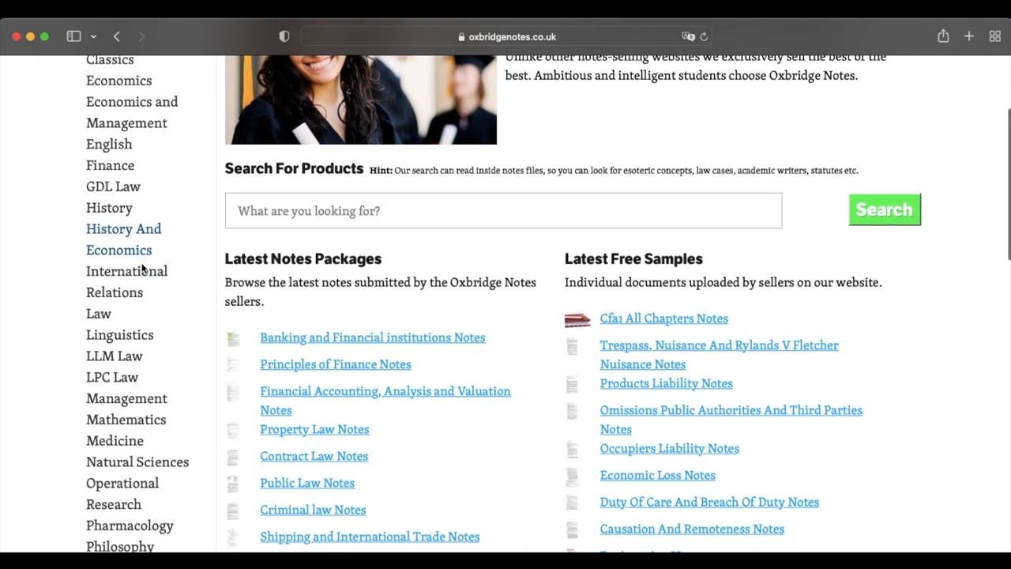
scroll("down", 3)
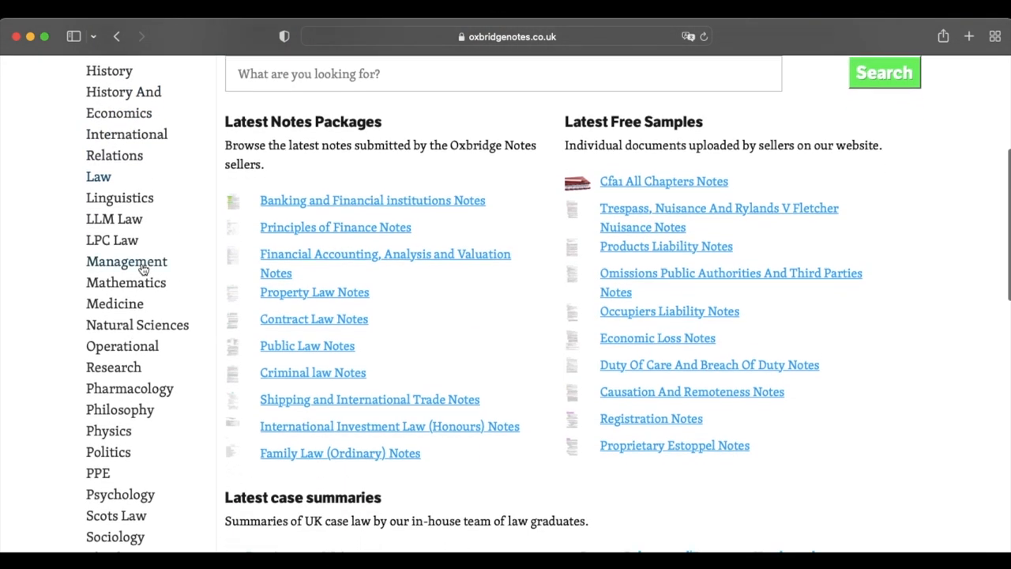
scroll("down", 3)
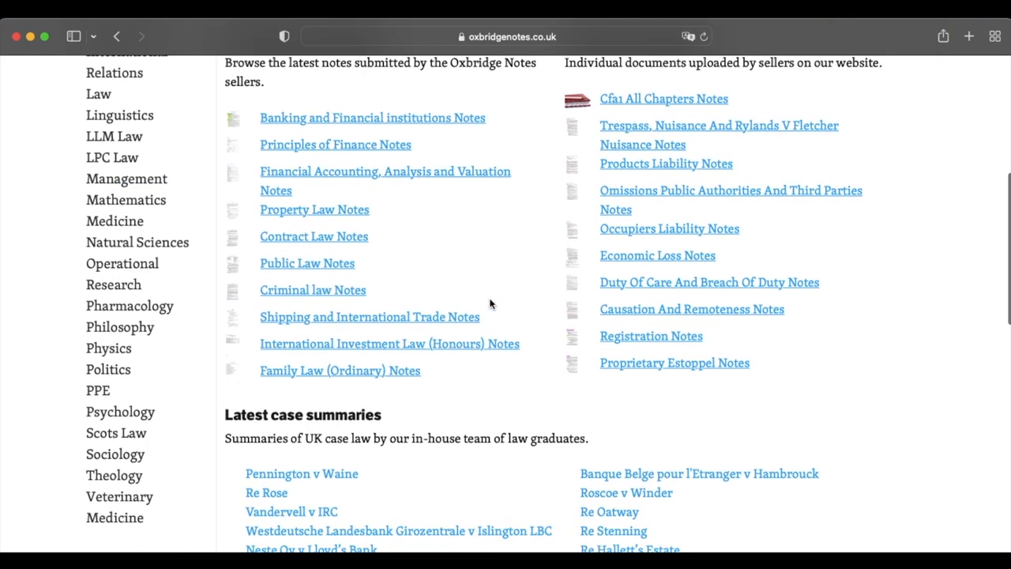
scroll("down", 3)
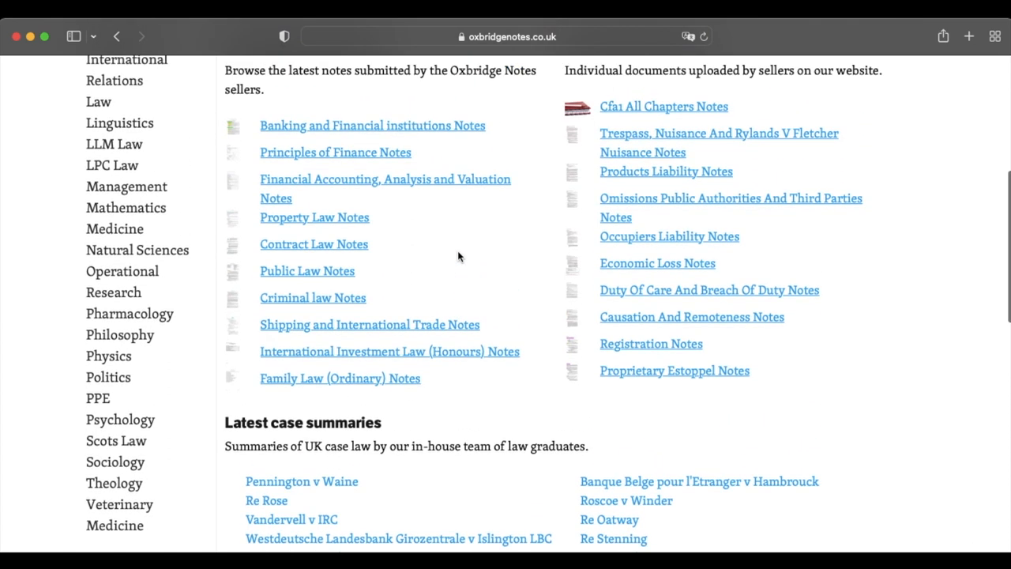
scroll("down", 3)
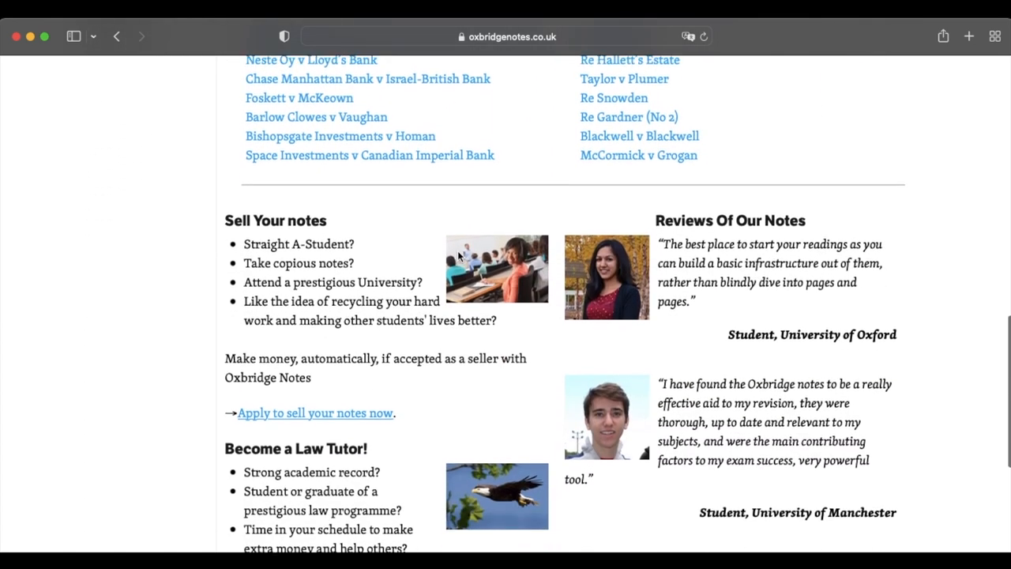
Step: Continue through the reviews down to the footer links
scroll("down", 3)
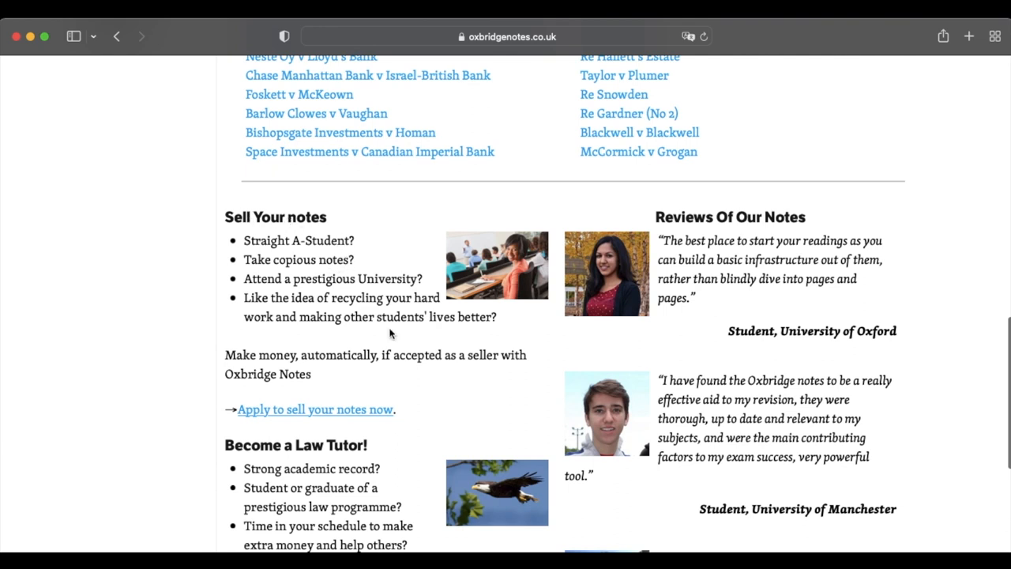
scroll("down", 3)
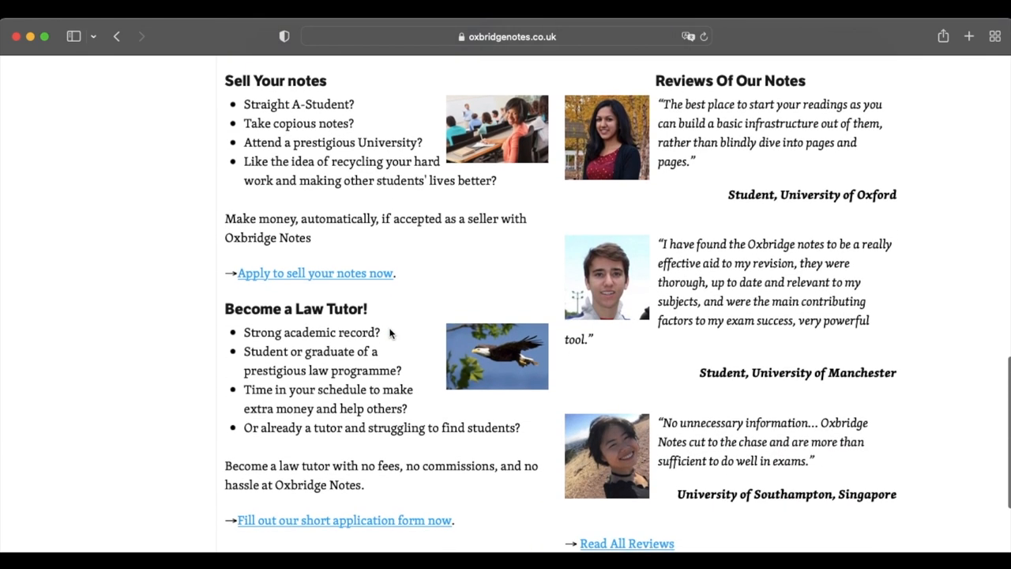
mouse_move(787, 101)
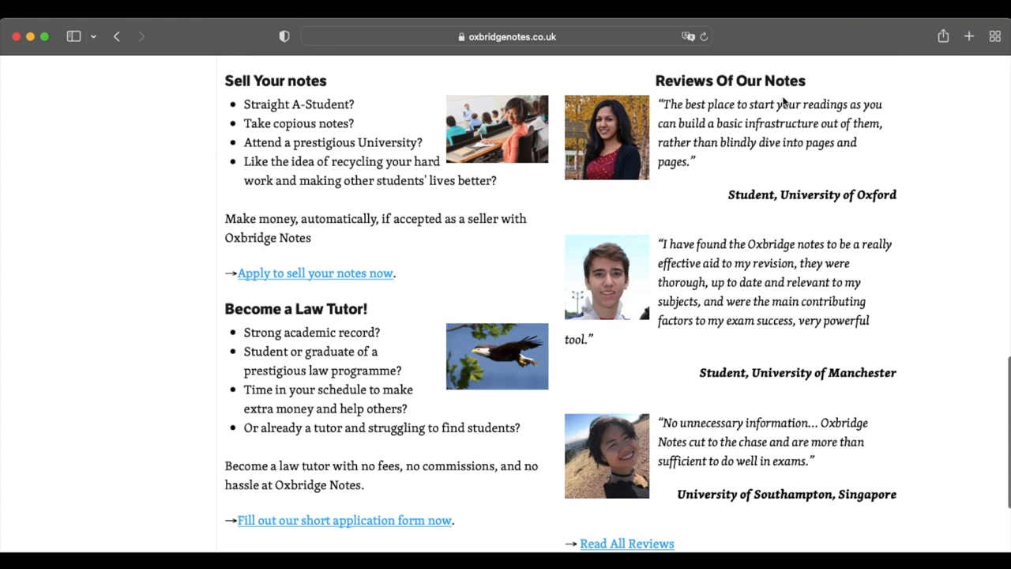
scroll("down", 3)
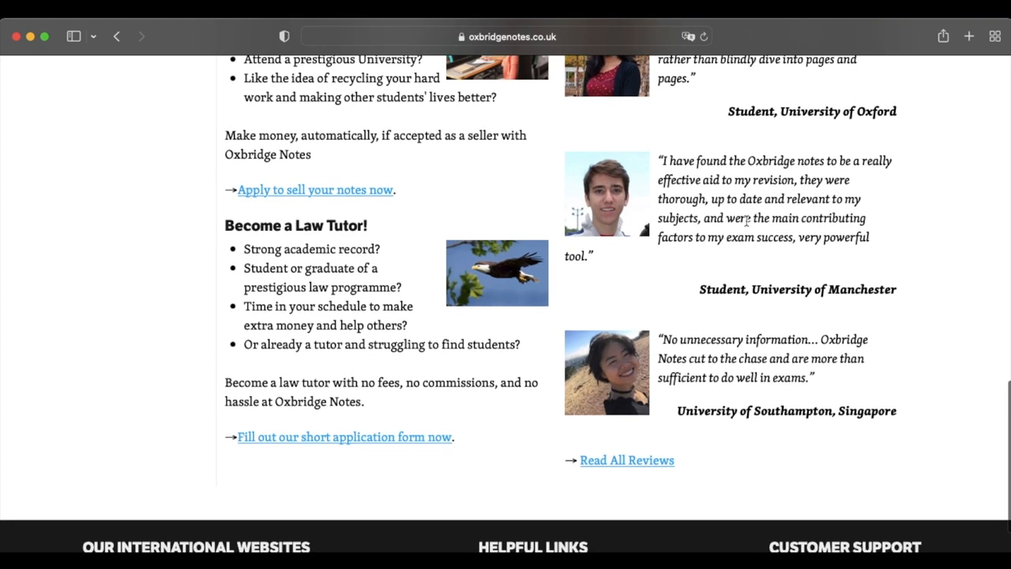
scroll("down", 3)
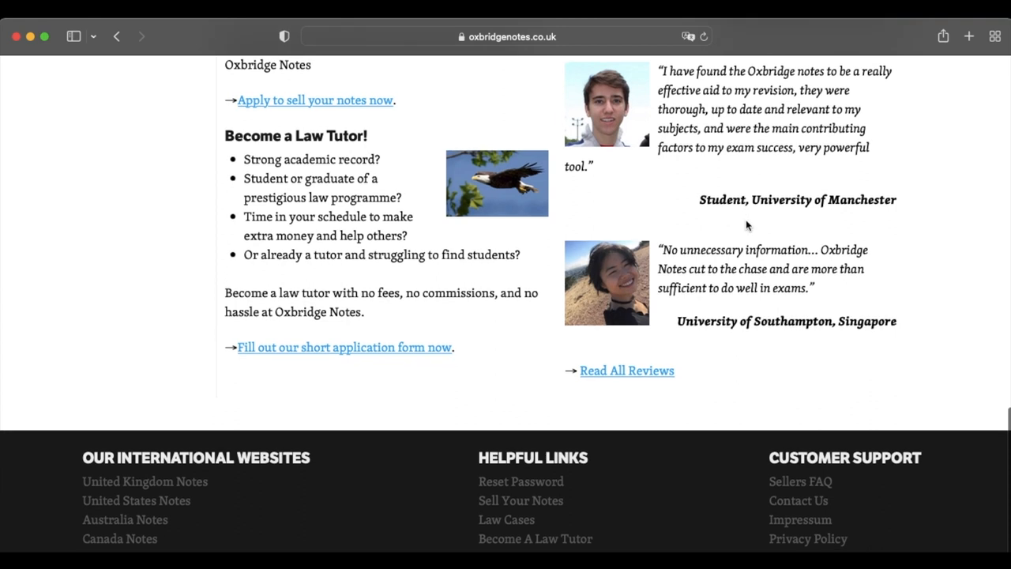
scroll("down", 3)
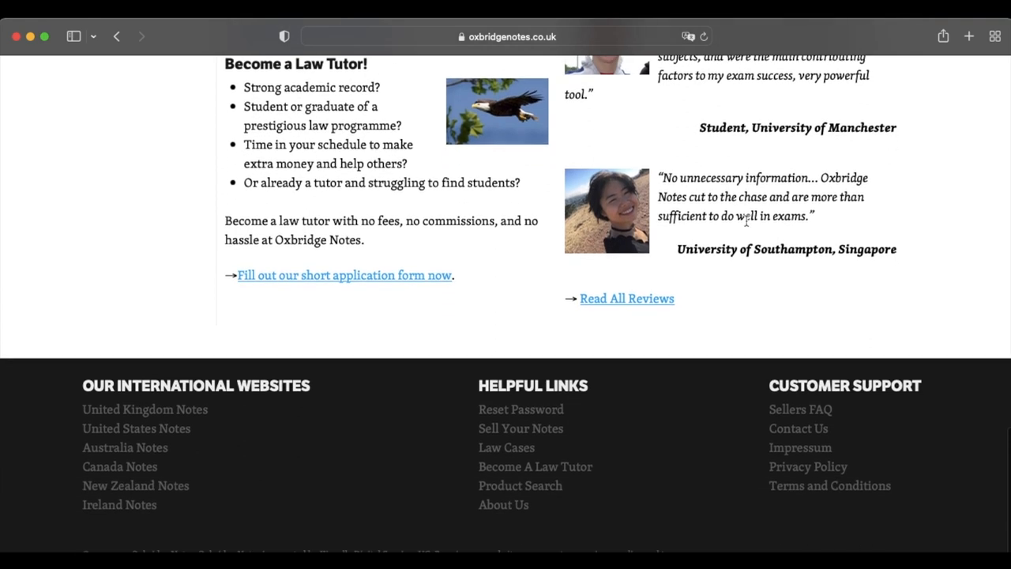
scroll("up", 3)
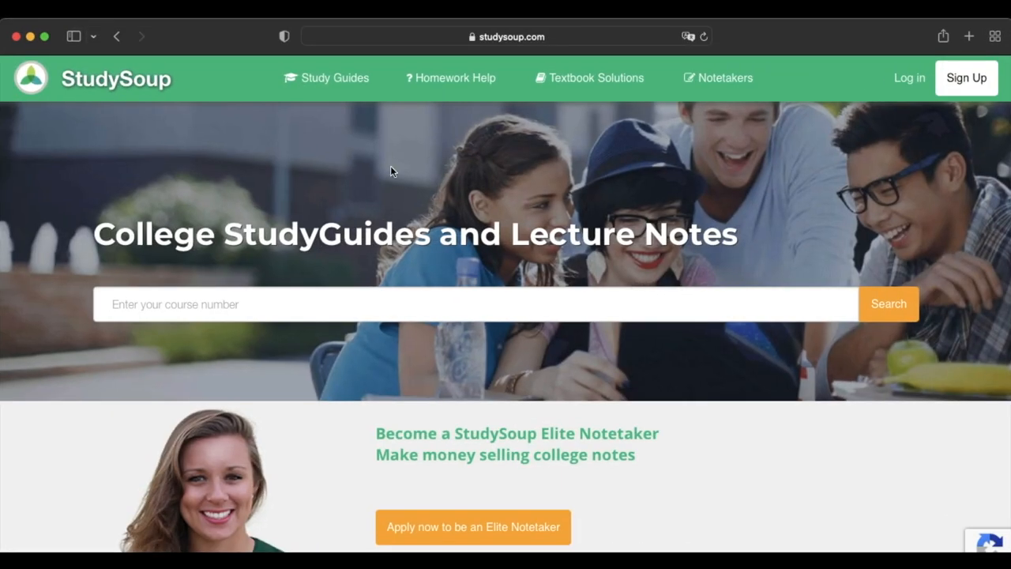
mouse_move(294, 174)
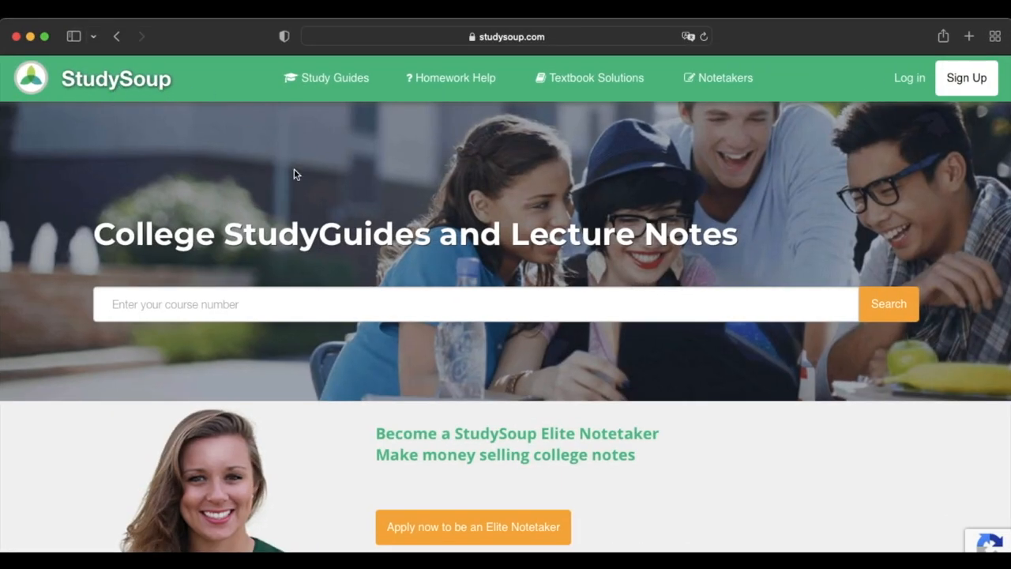
mouse_move(462, 275)
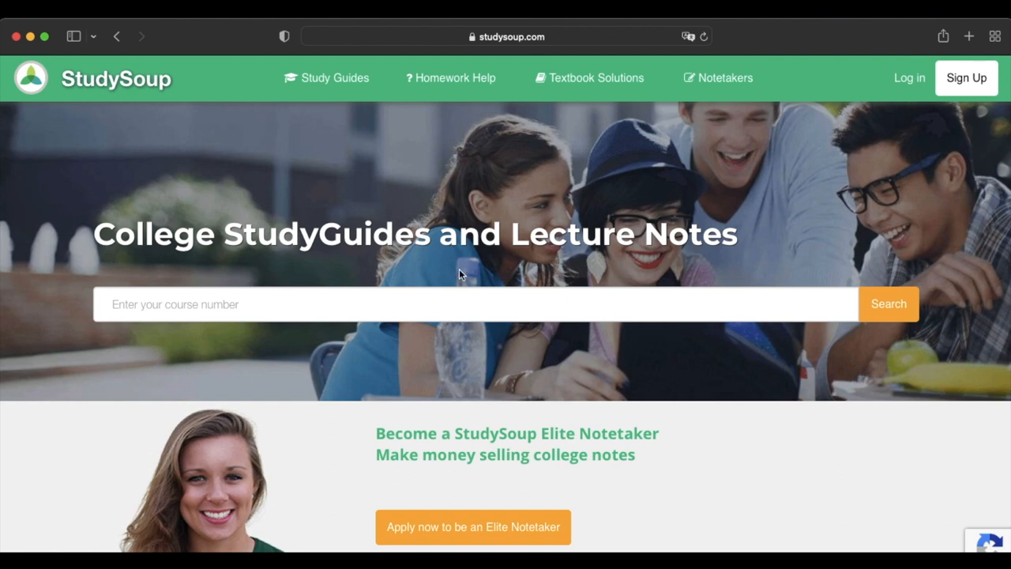
Step: Scroll the StudySoup homepage past the Elite Notetaker banner and reviews to the student chemistry questions
scroll("down", 3)
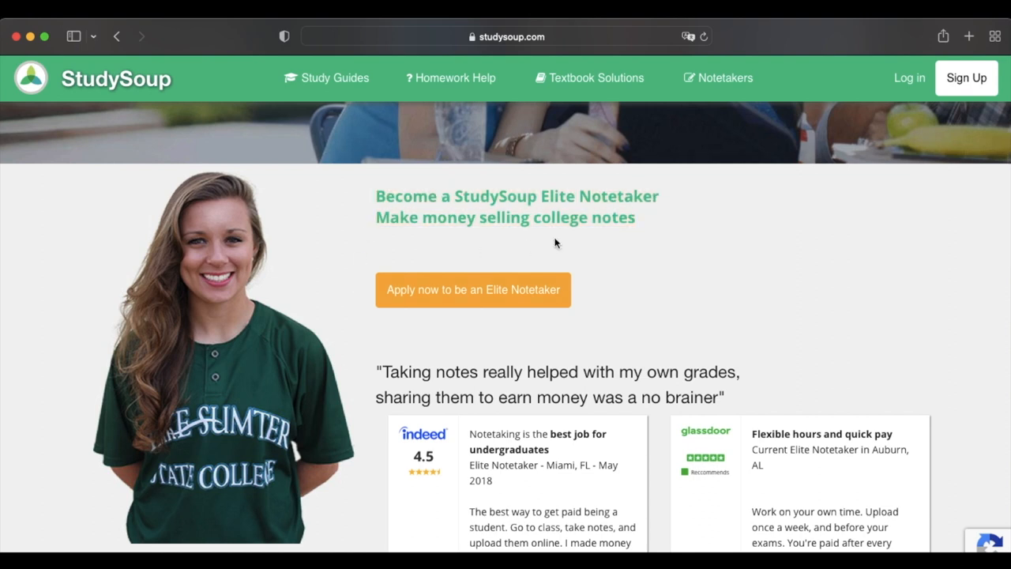
scroll("down", 3)
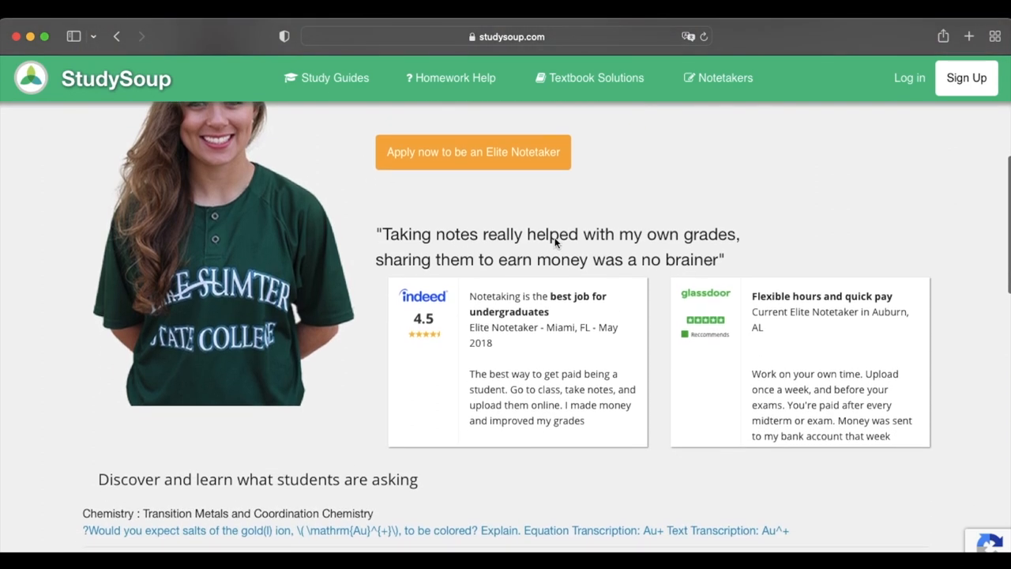
scroll("down", 3)
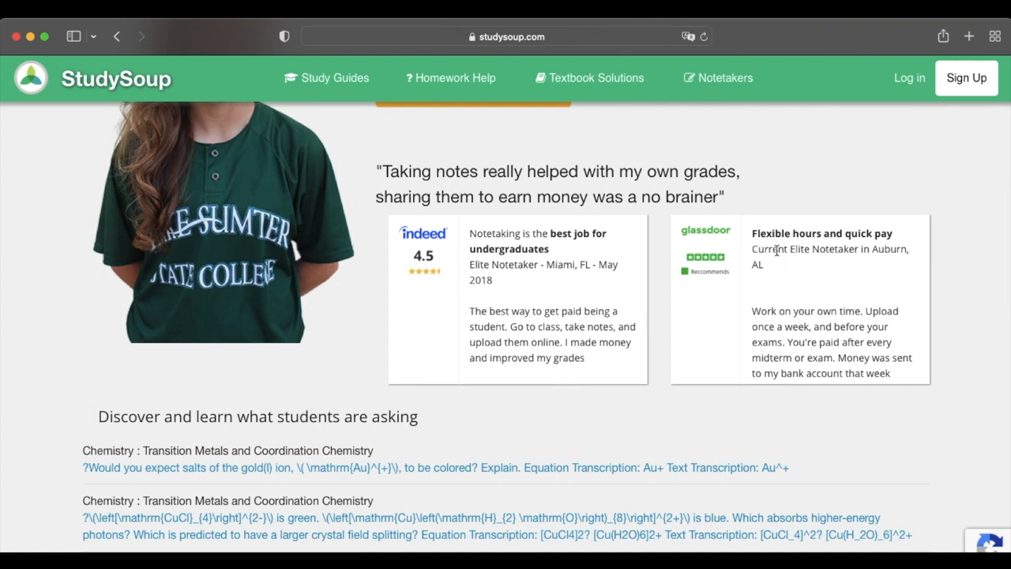
scroll("down", 3)
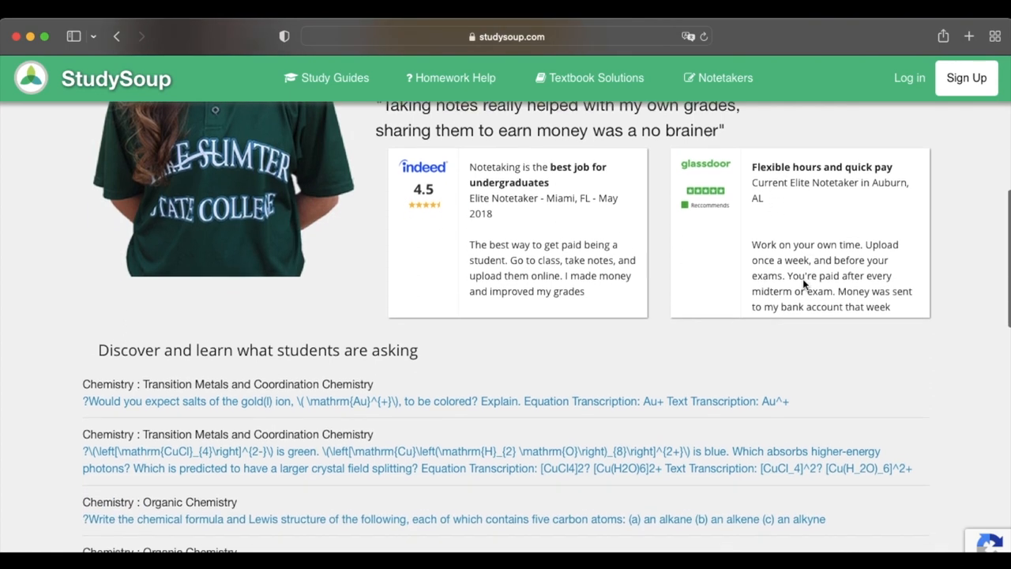
scroll("down", 3)
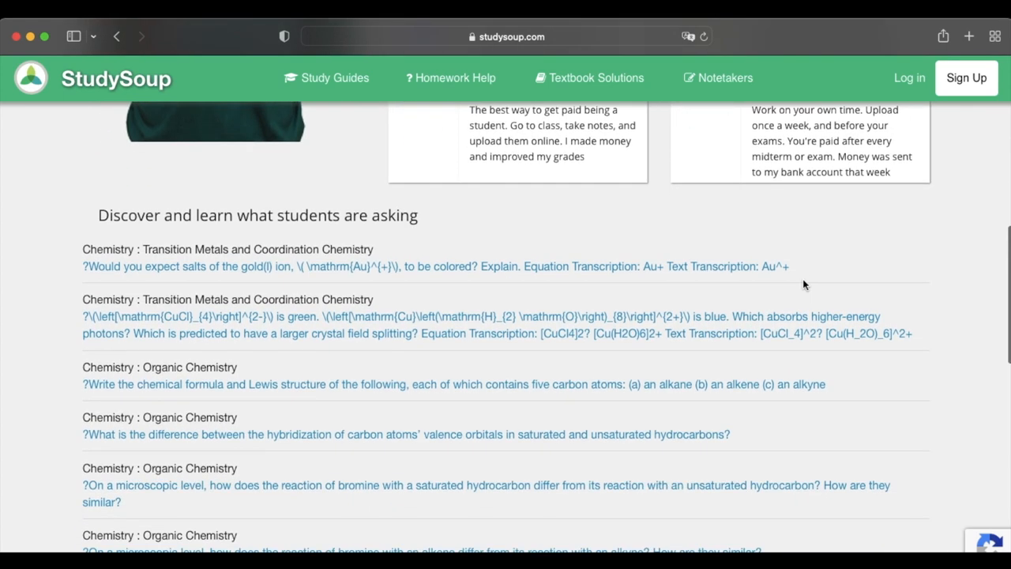
Step: Scroll through the homework help and popular schools hiring notetakers sections
scroll("down", 3)
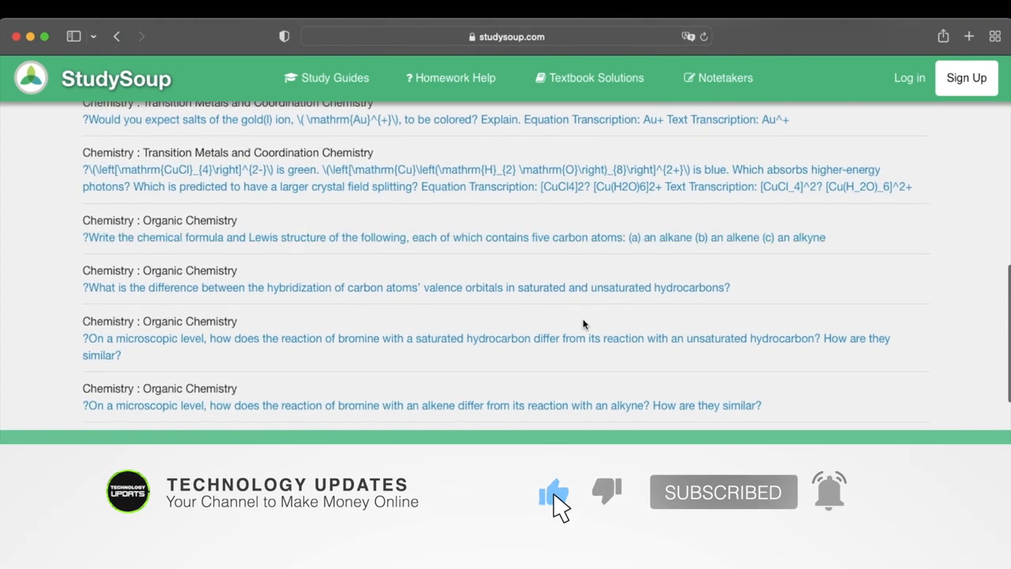
scroll("down", 3)
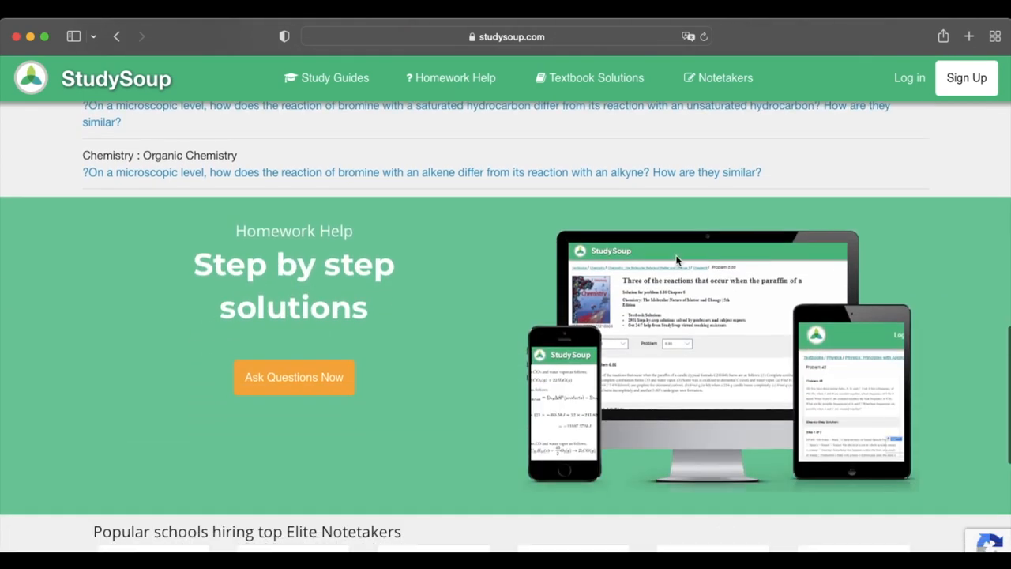
mouse_move(375, 398)
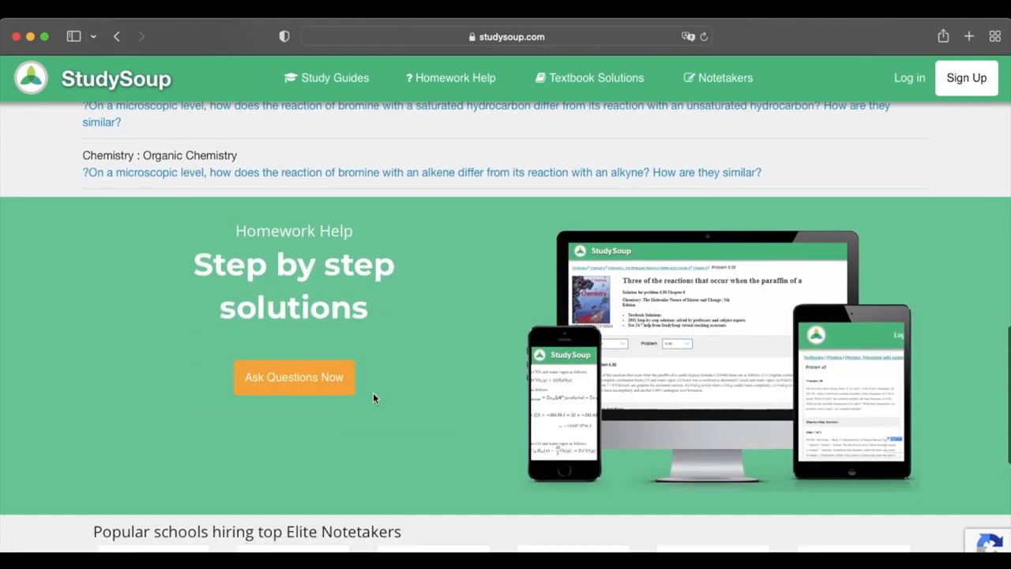
scroll("down", 3)
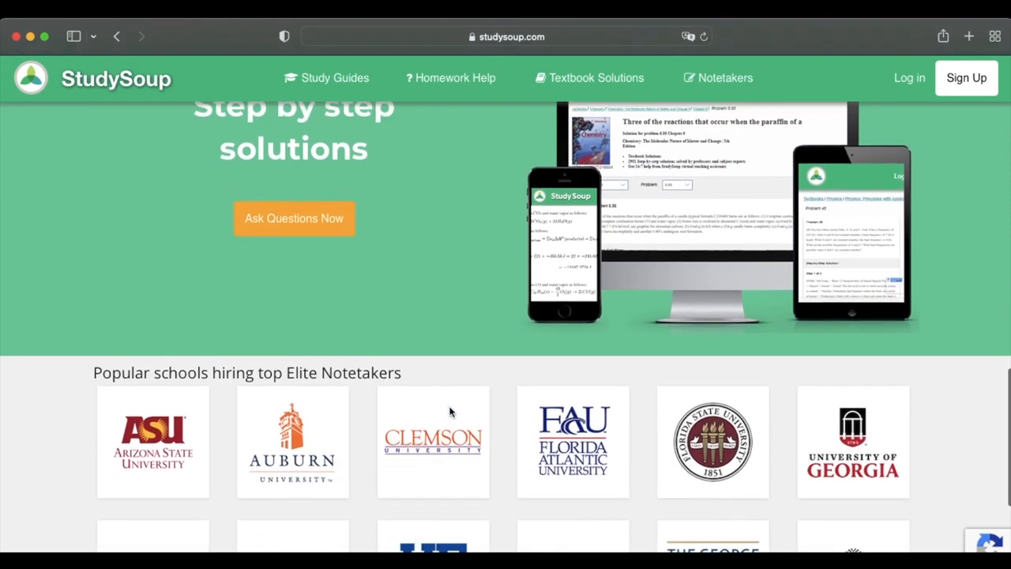
scroll("down", 3)
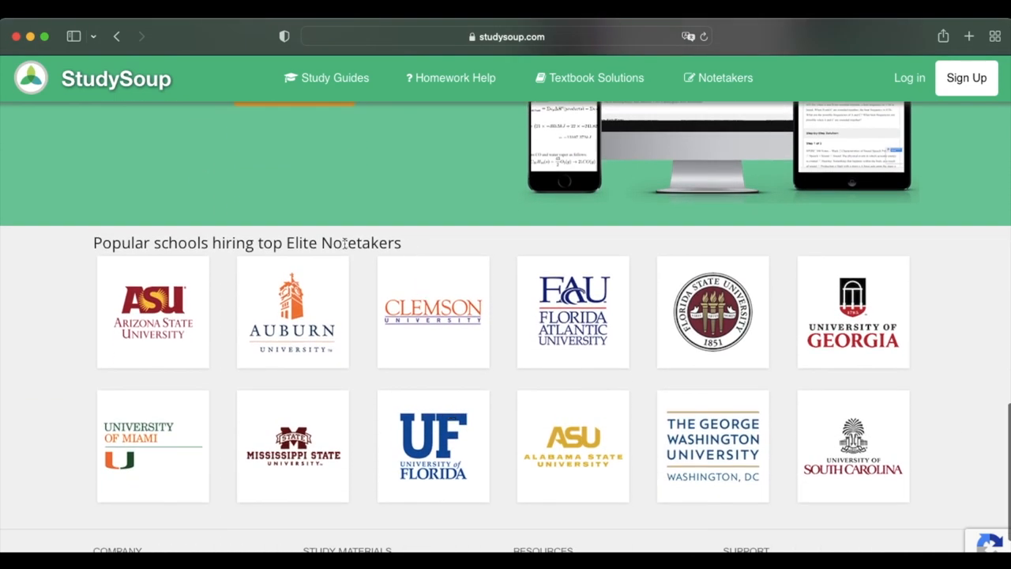
scroll("down", 3)
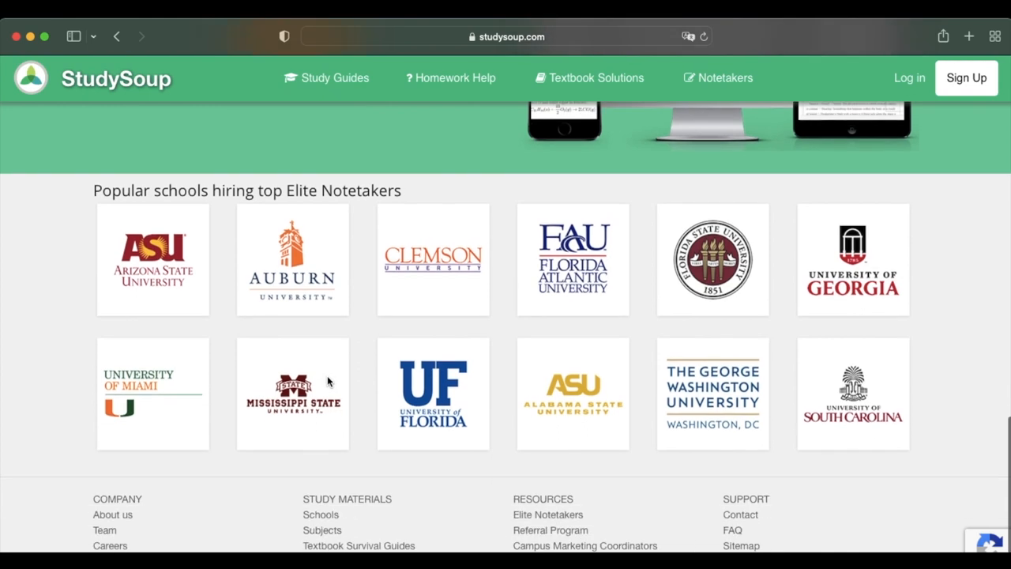
Step: Reach the StudySoup footer and settle back near the Popular schools section
scroll("down", 3)
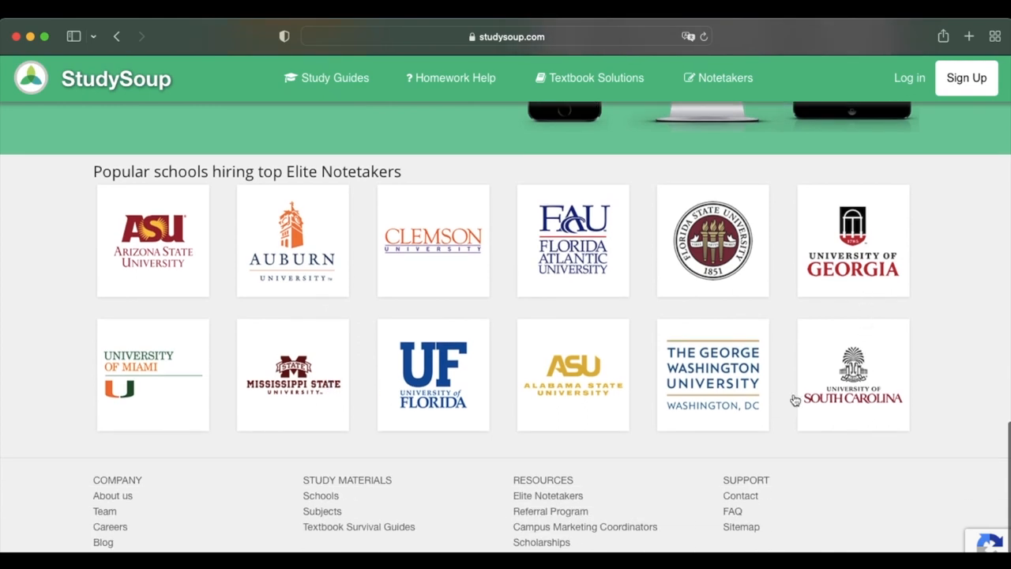
scroll("down", 3)
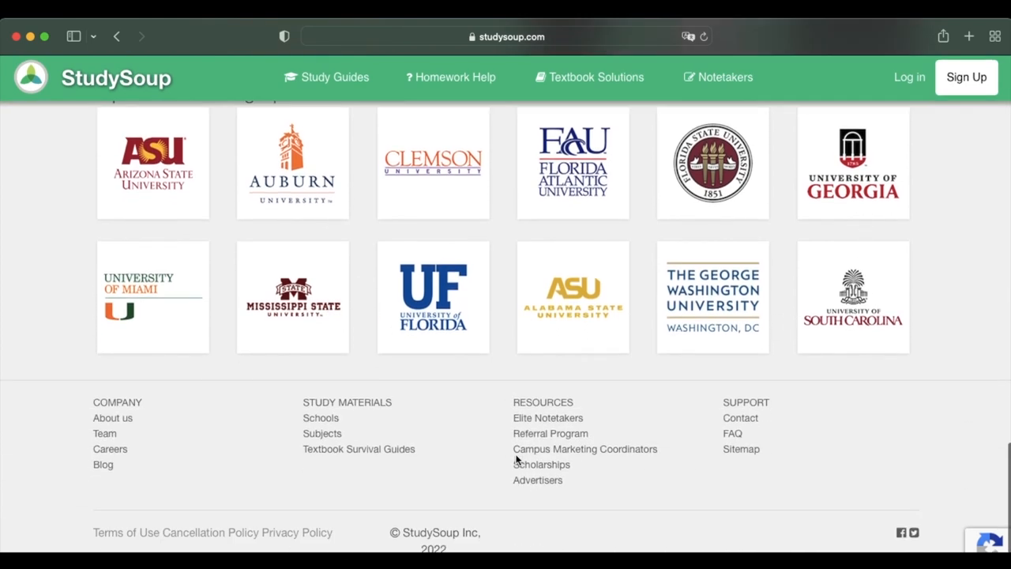
scroll("up", 3)
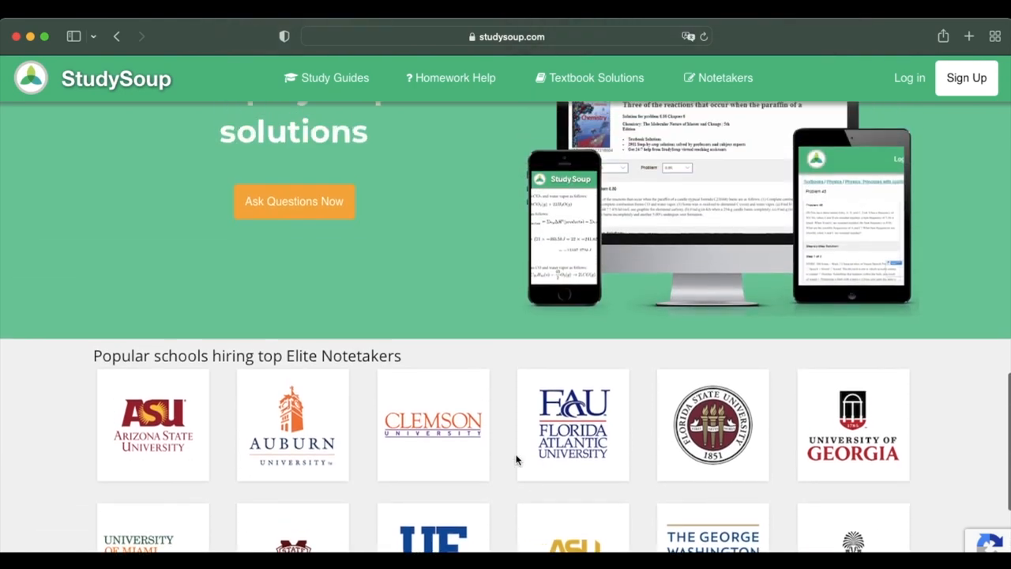
scroll("down", 3)
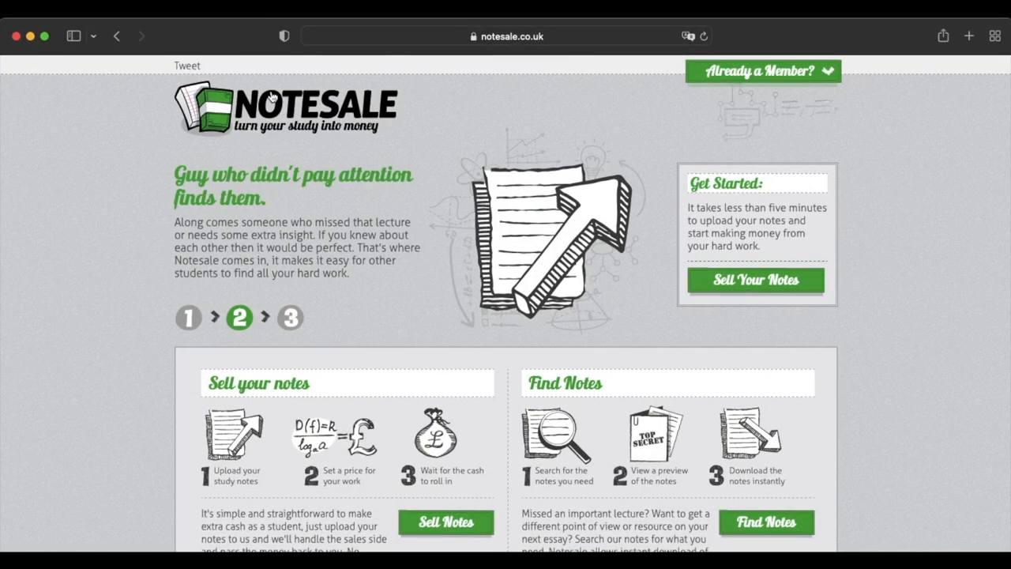
mouse_move(337, 212)
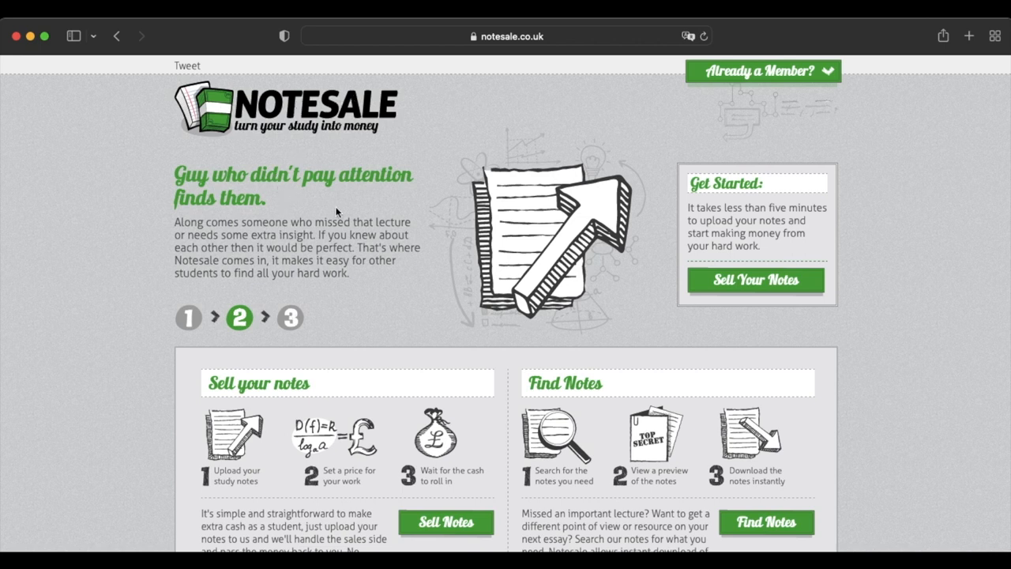
Step: Scroll Notesale's homepage to How it Works, highlight its description, view The Proof, and return to the top
scroll("down", 3)
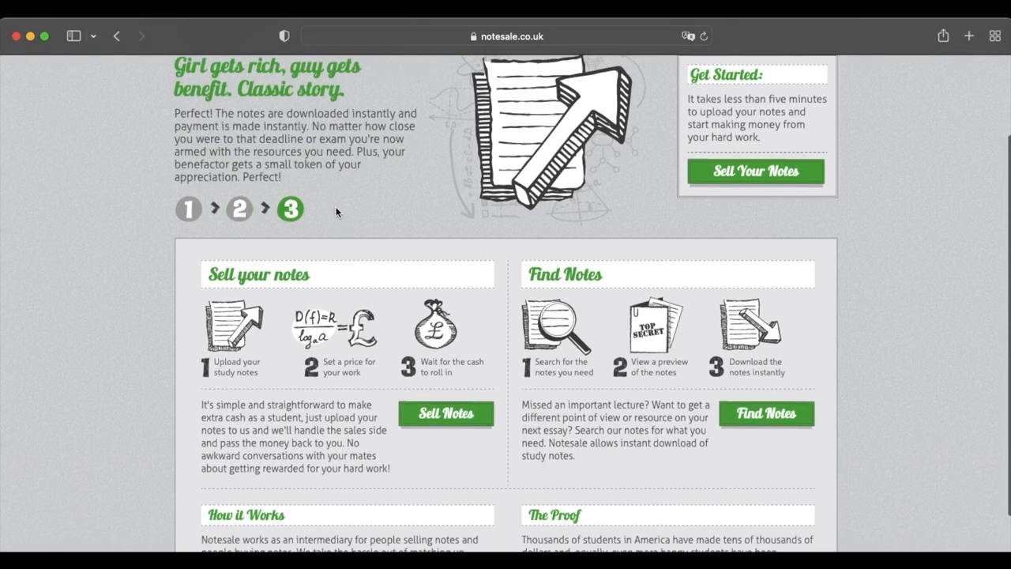
scroll("down", 3)
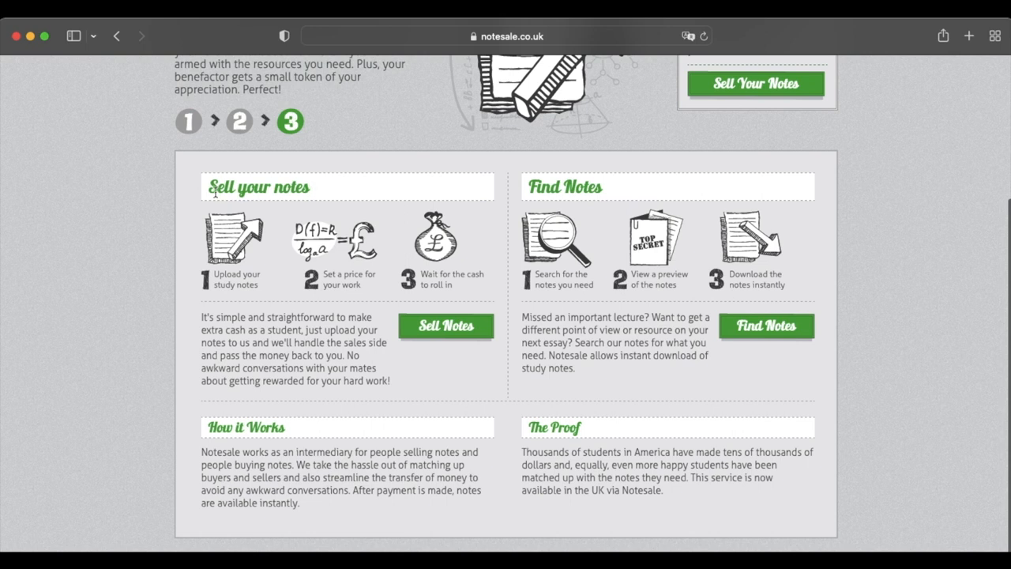
mouse_move(559, 214)
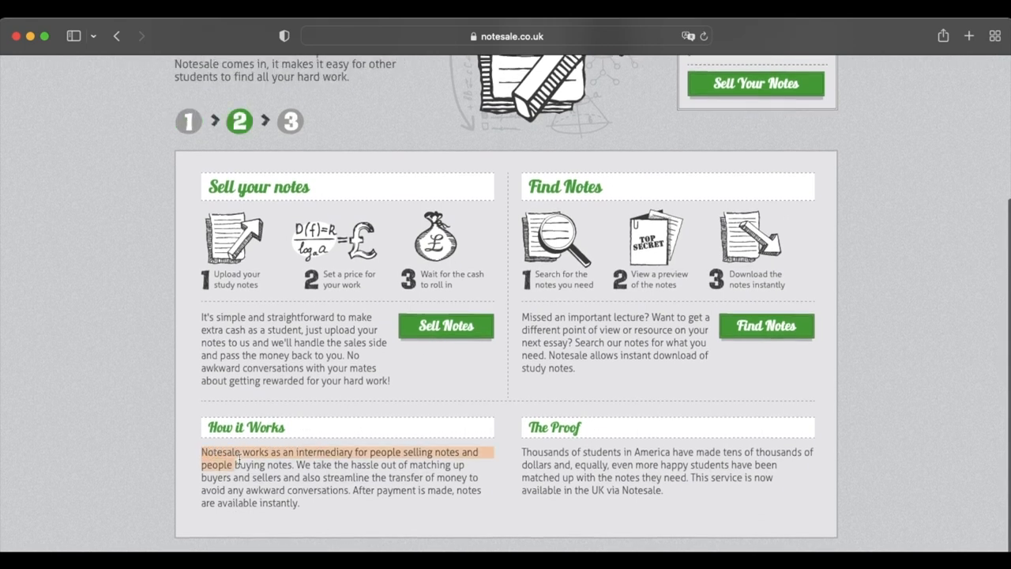
left_click_drag(203, 452, 299, 502)
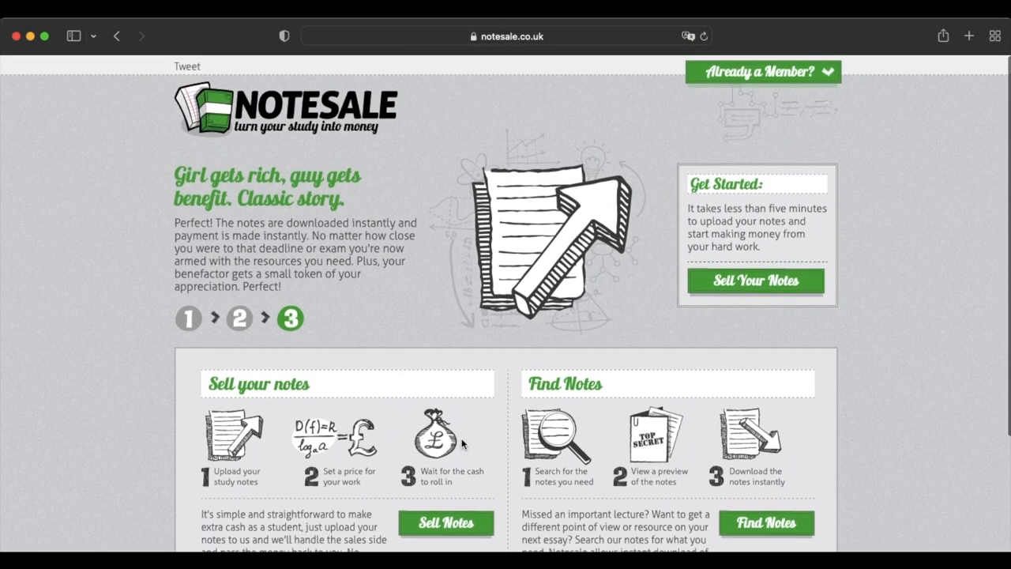
scroll("down", 3)
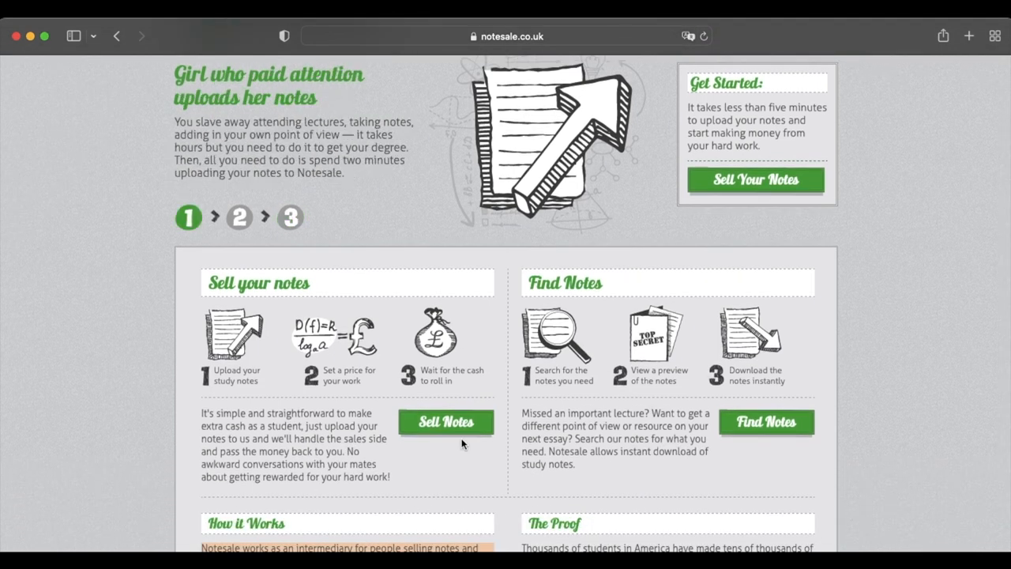
mouse_move(576, 245)
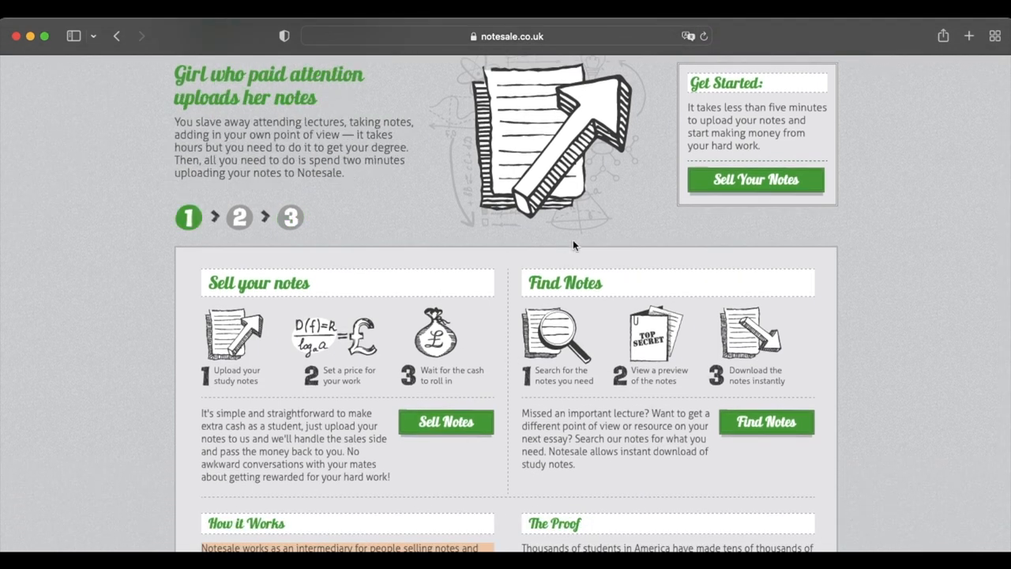
scroll("up", 3)
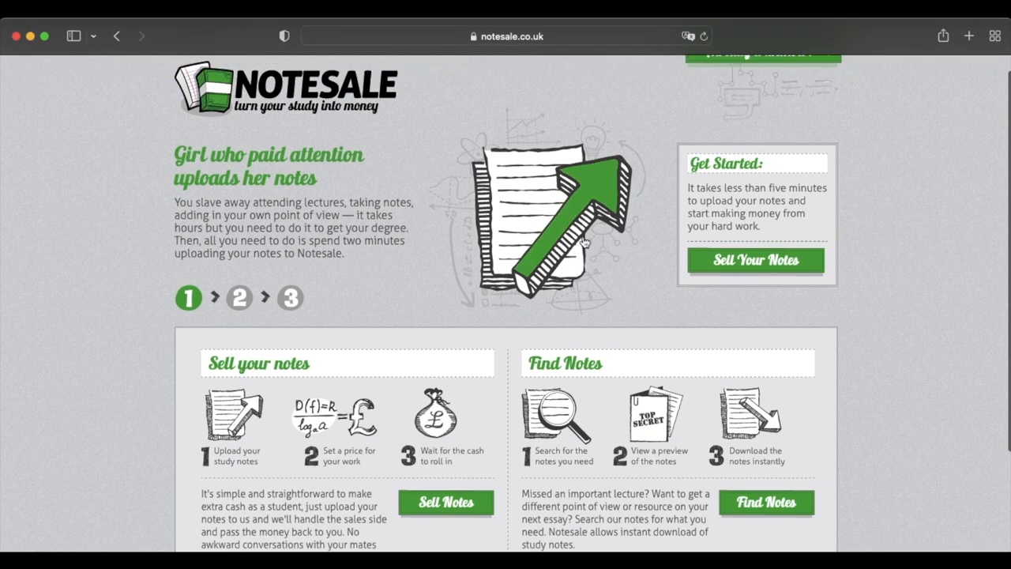